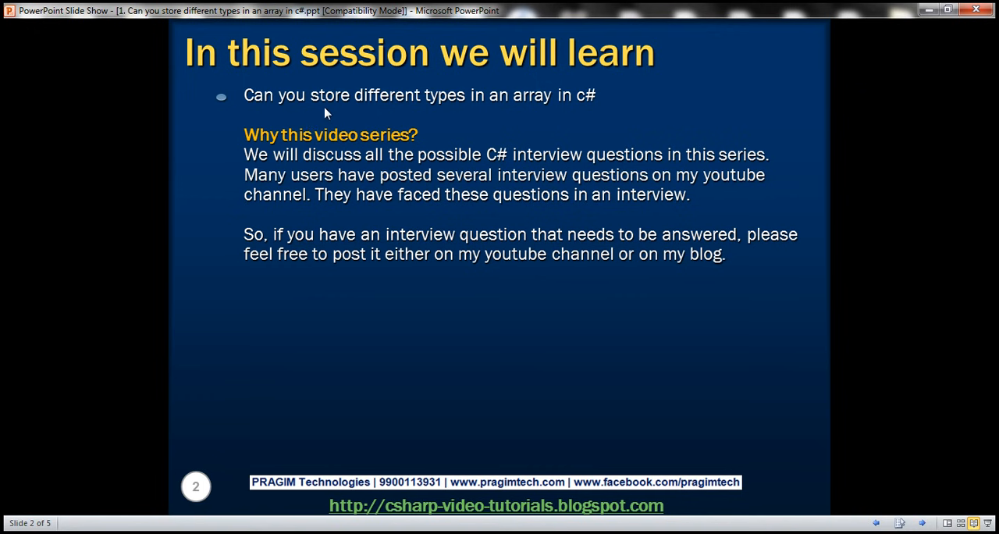
mouse_move(400, 127)
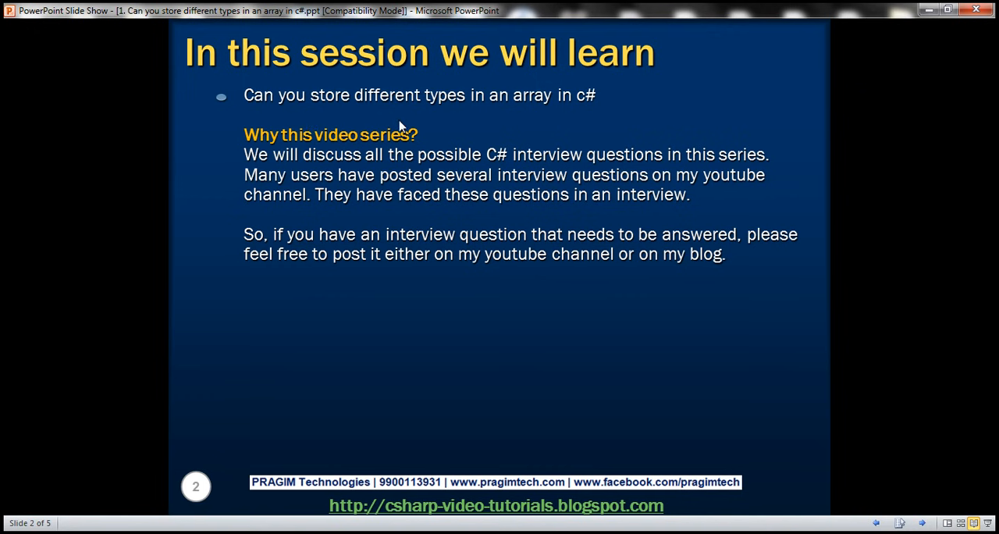
mouse_move(527, 121)
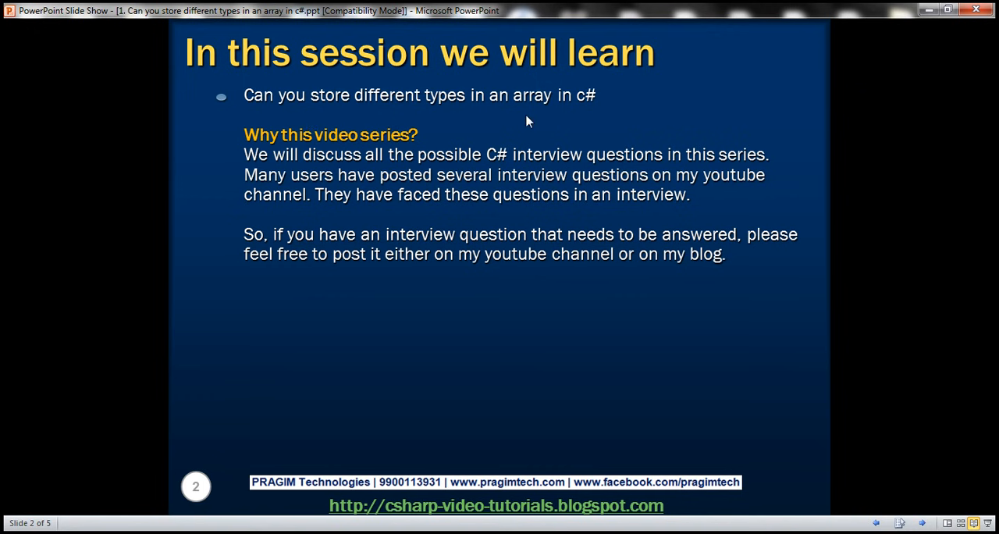
mouse_move(392, 164)
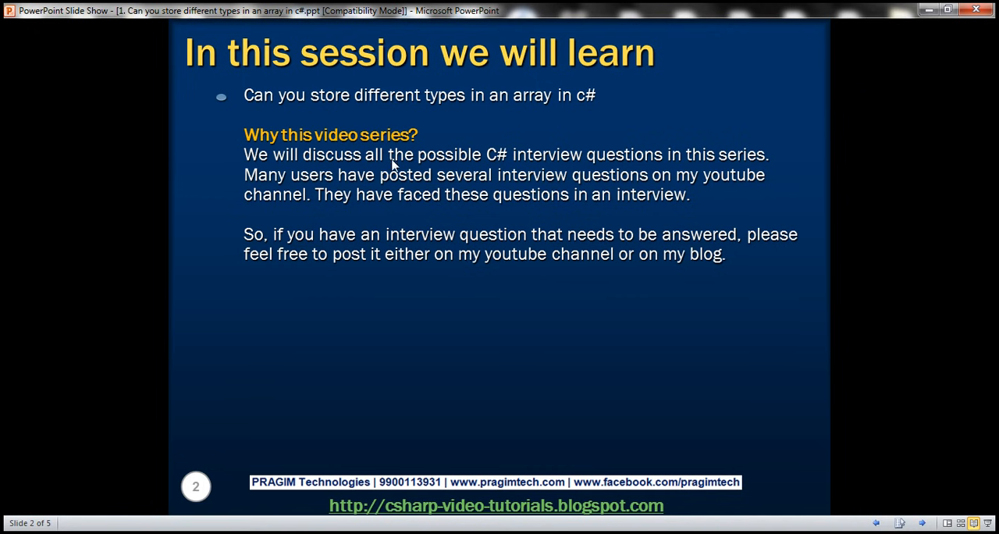
mouse_move(409, 195)
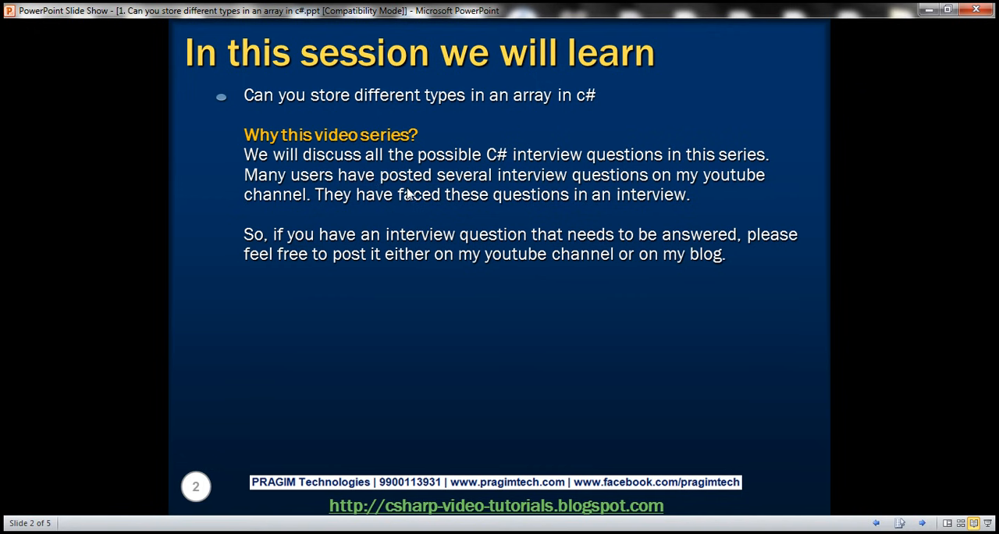
mouse_move(566, 178)
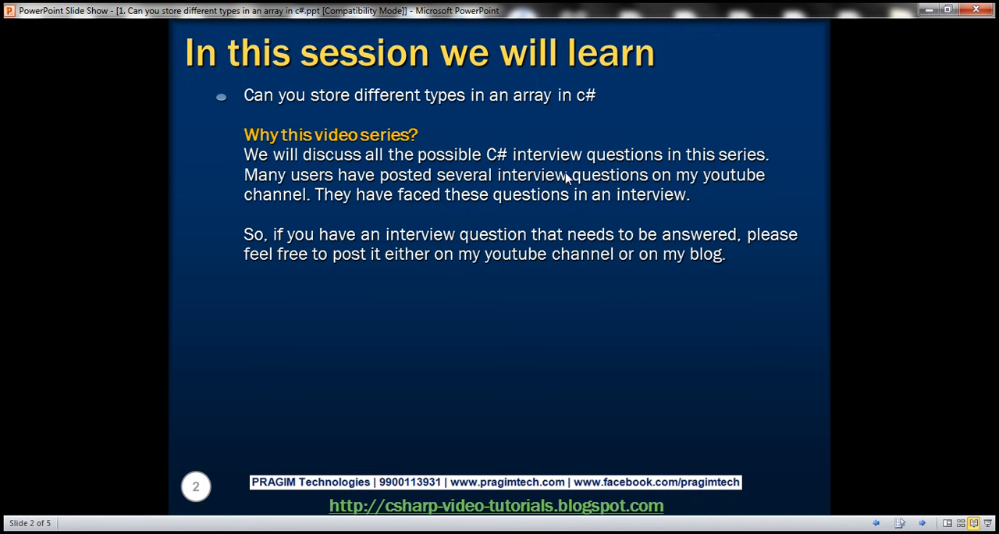
mouse_move(522, 252)
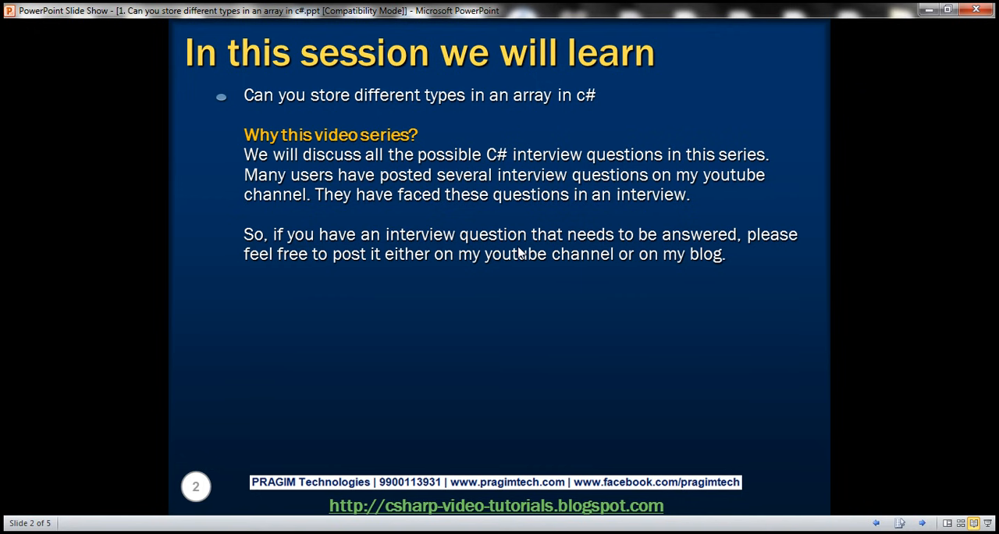
mouse_move(520, 299)
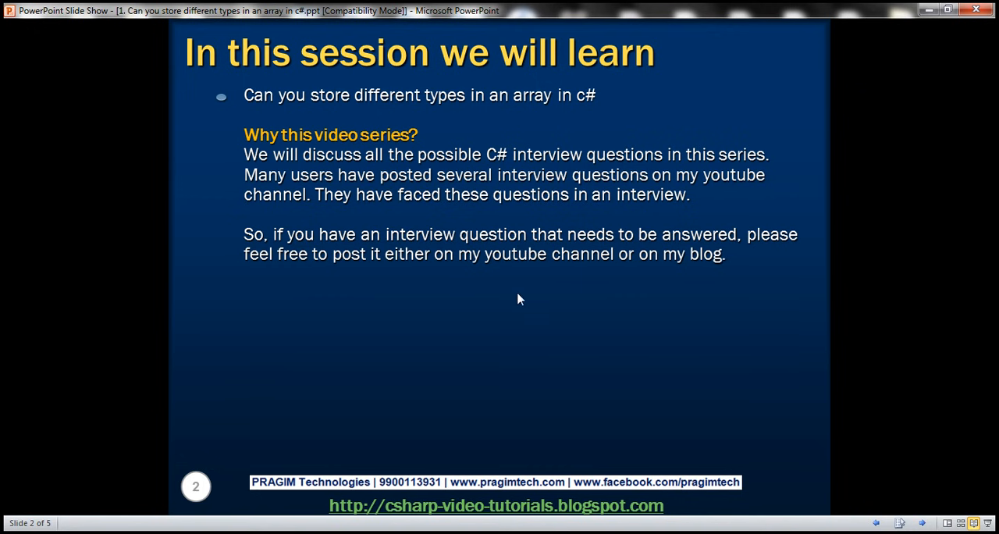
mouse_move(523, 309)
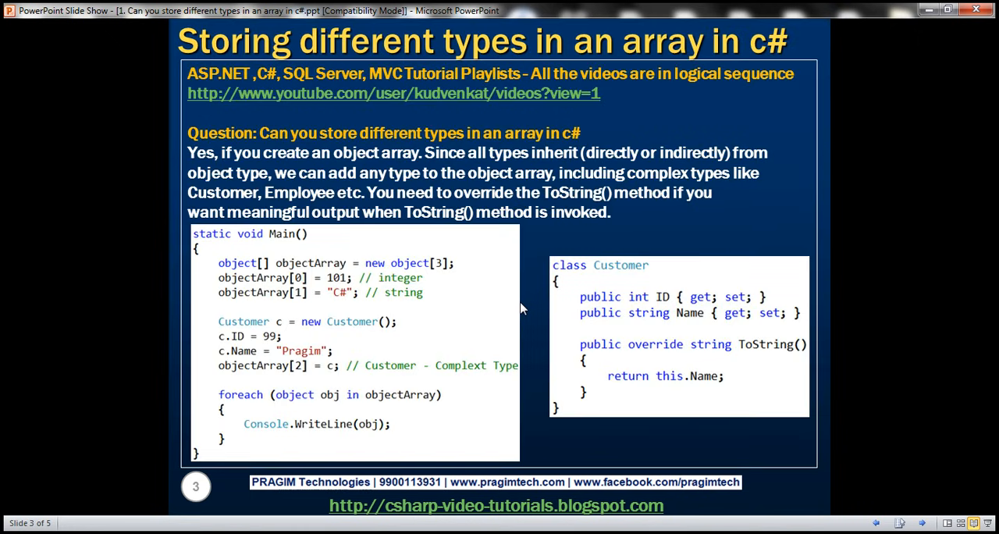
mouse_move(347, 150)
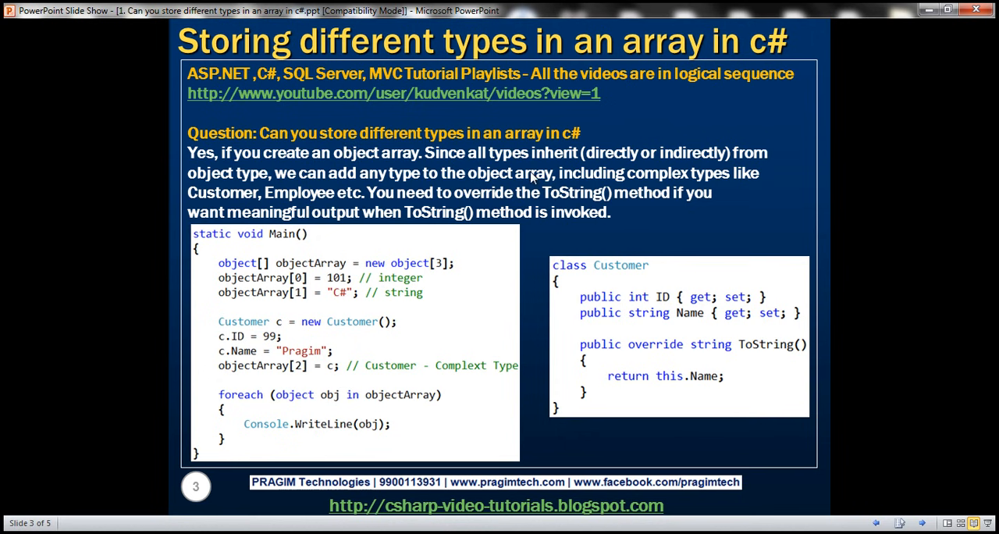
mouse_move(263, 175)
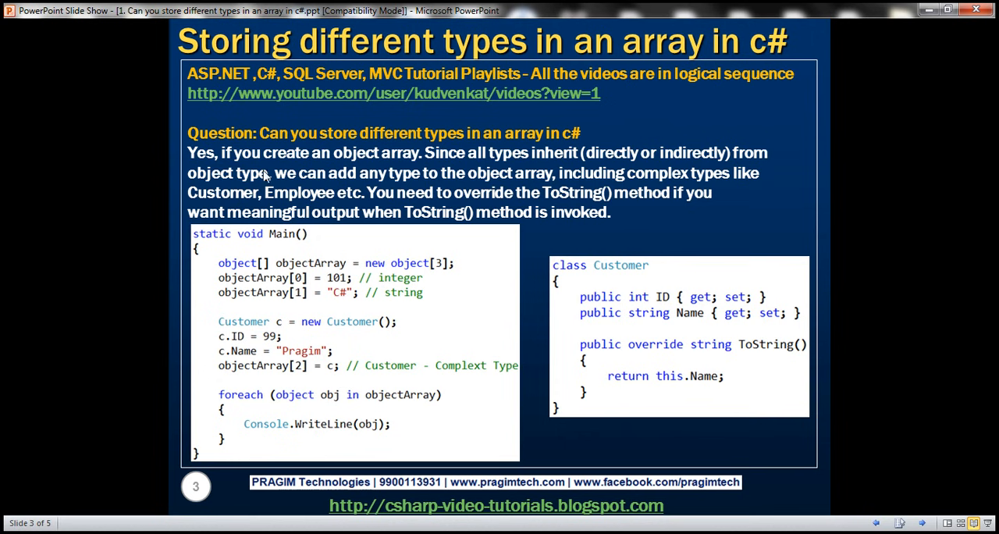
mouse_move(396, 152)
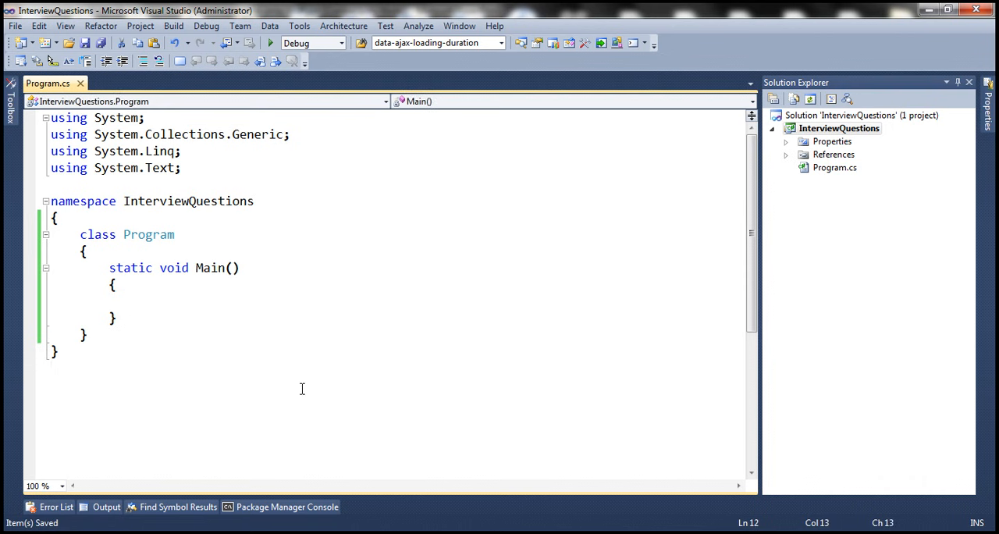
Declare int[] array = new int[2] and assign "string" to array[1], triggering a type error.
text(int[)
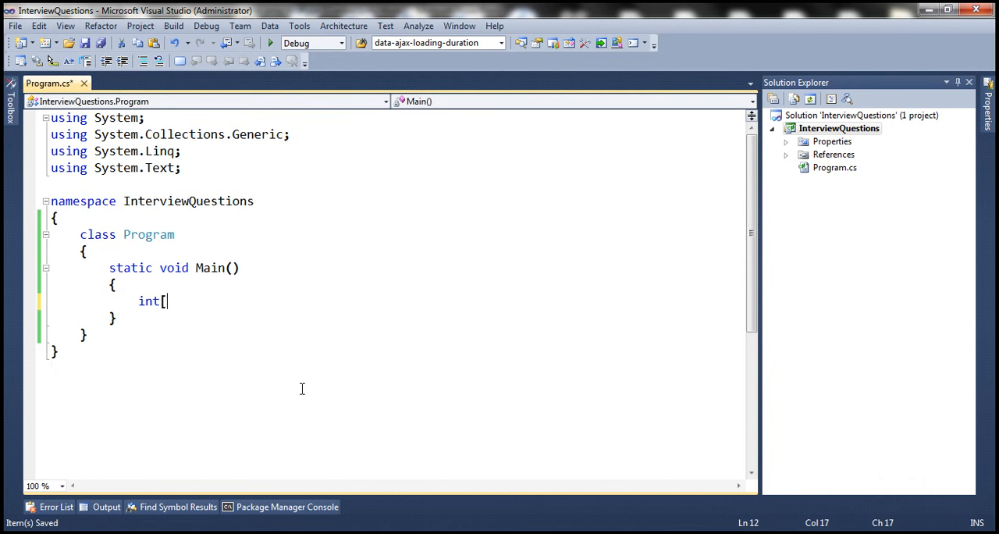
text(] array)
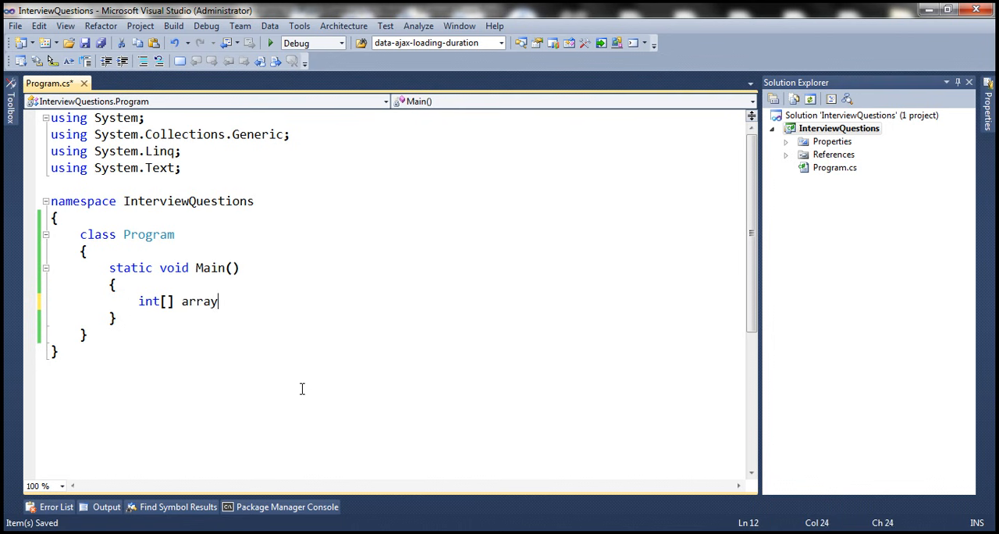
text(= new int)
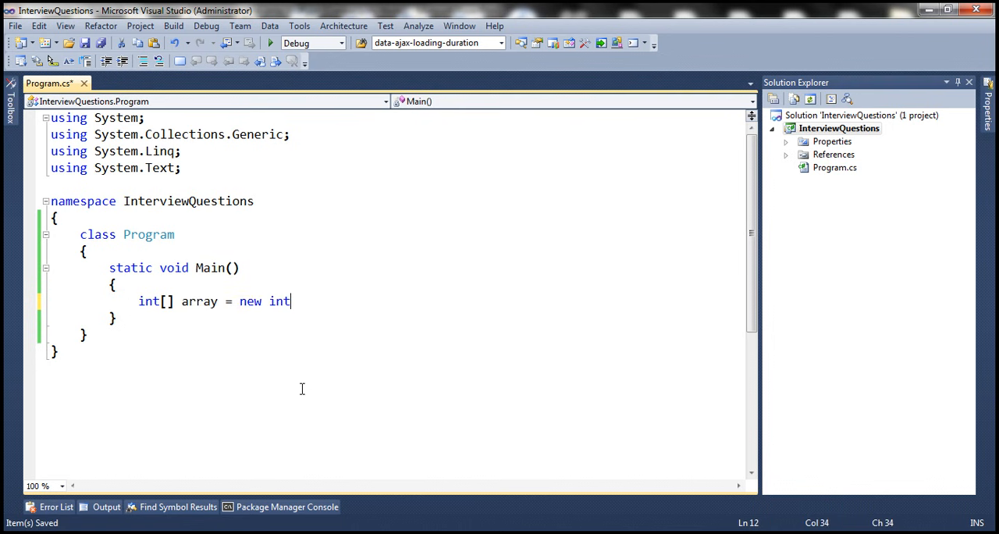
text([2])
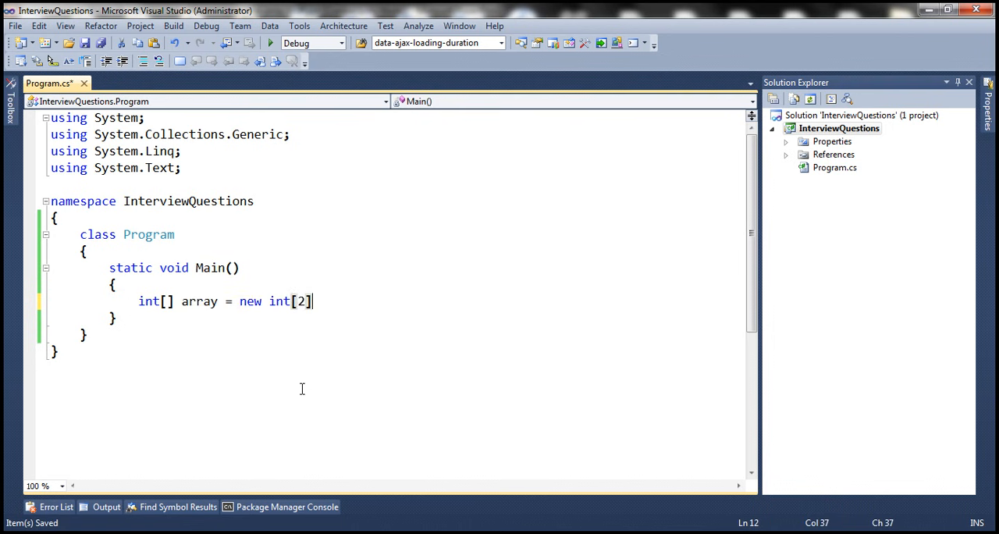
text(;)
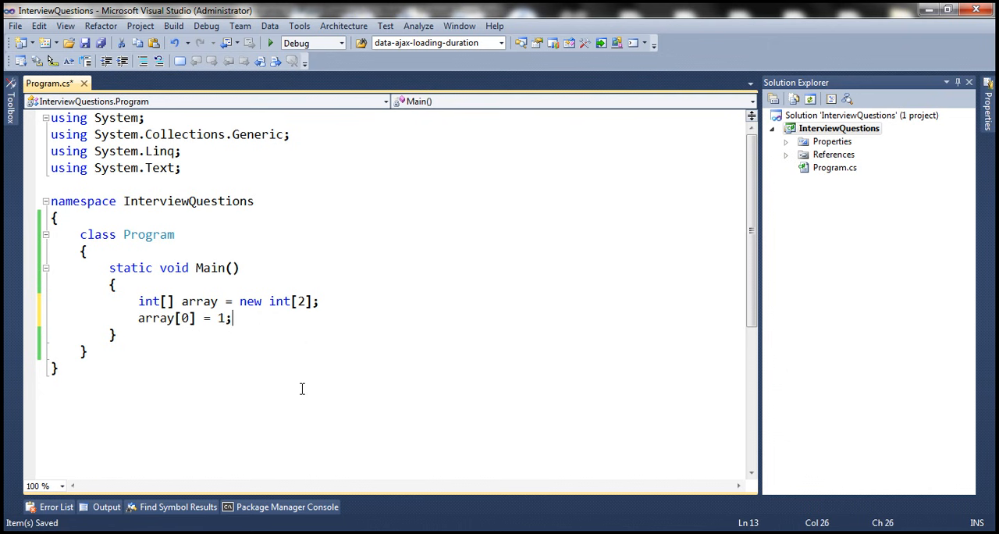
text(array)
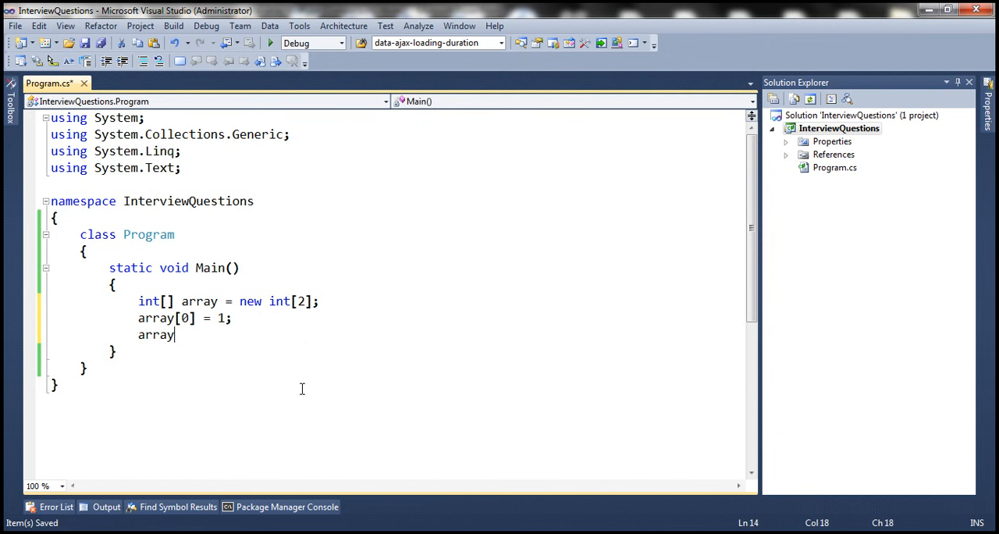
text([1] =)
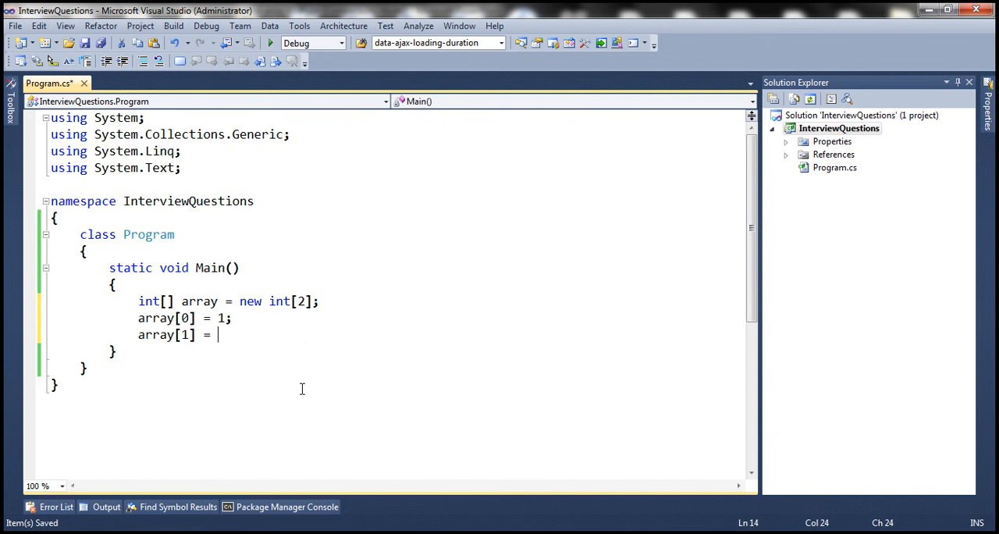
text("s)
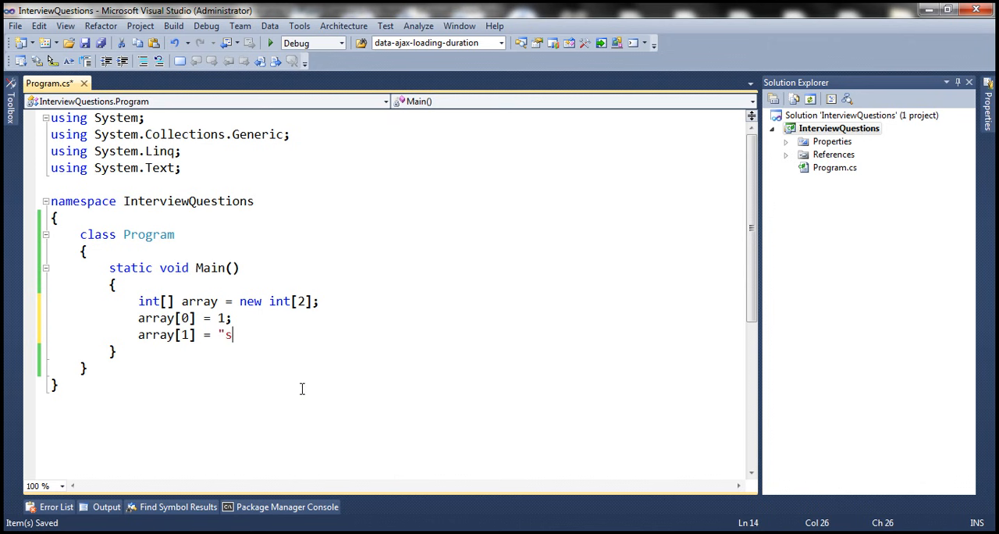
text(tring";)
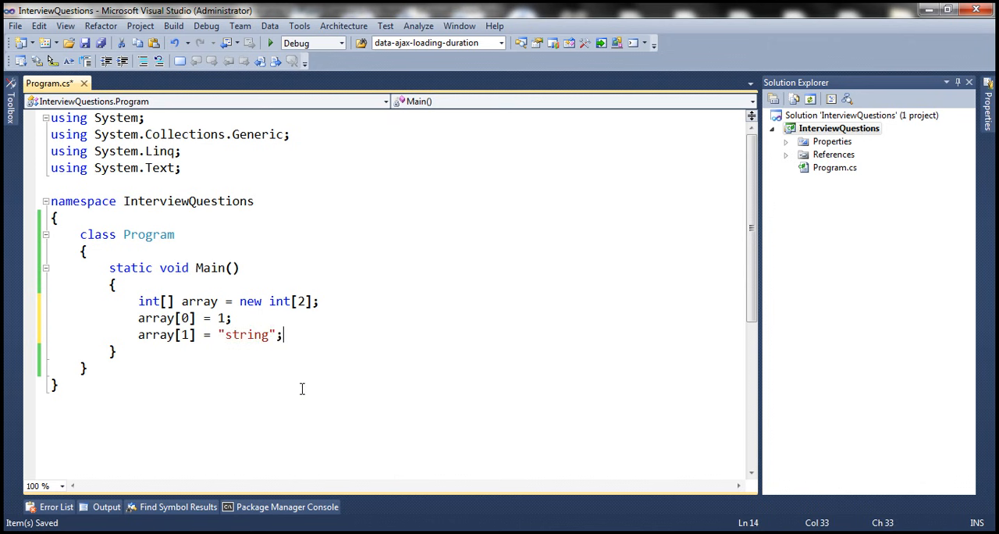
mouse_move(247, 334)
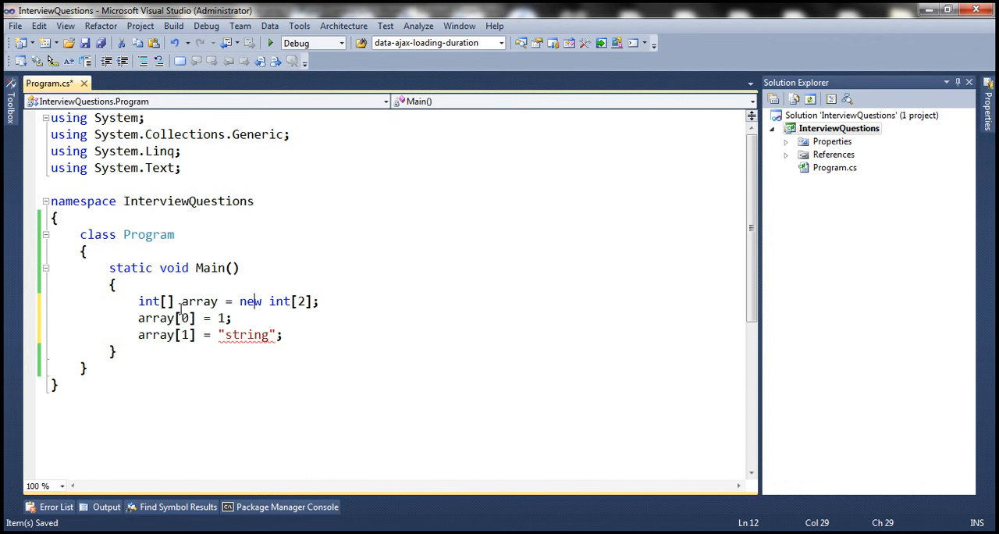
mouse_move(164, 300)
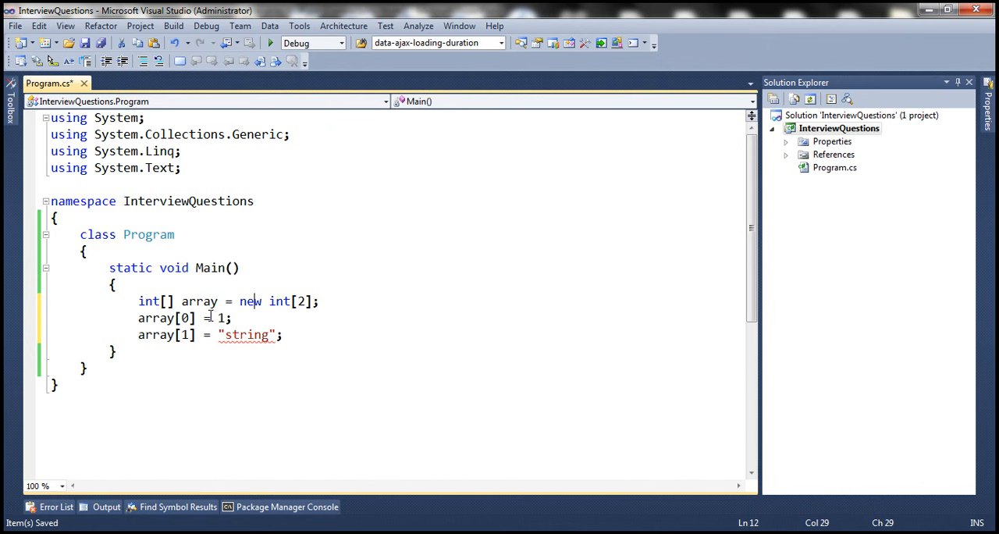
mouse_move(149, 301)
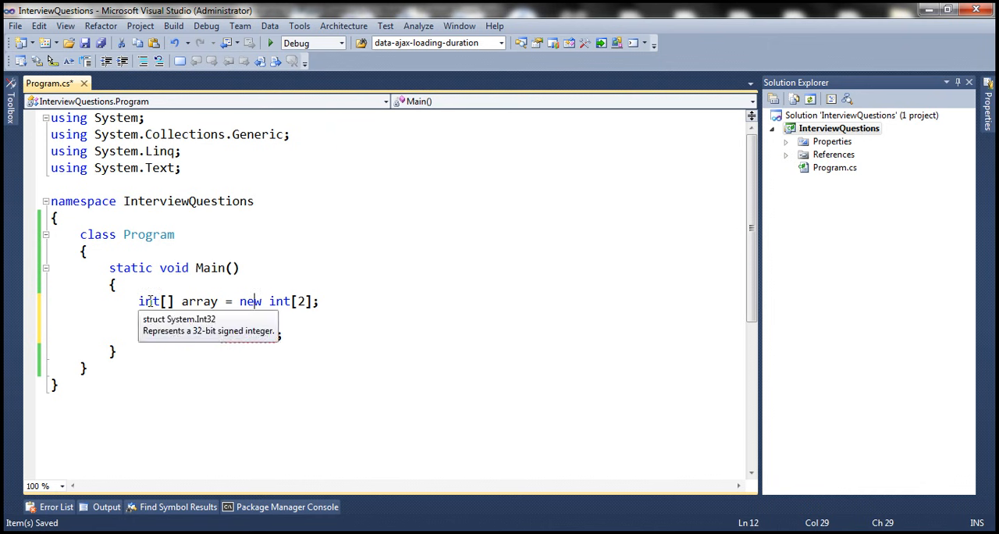
Replace int with object in the declaration and creation: object[] array = new object[2].
text(objec)
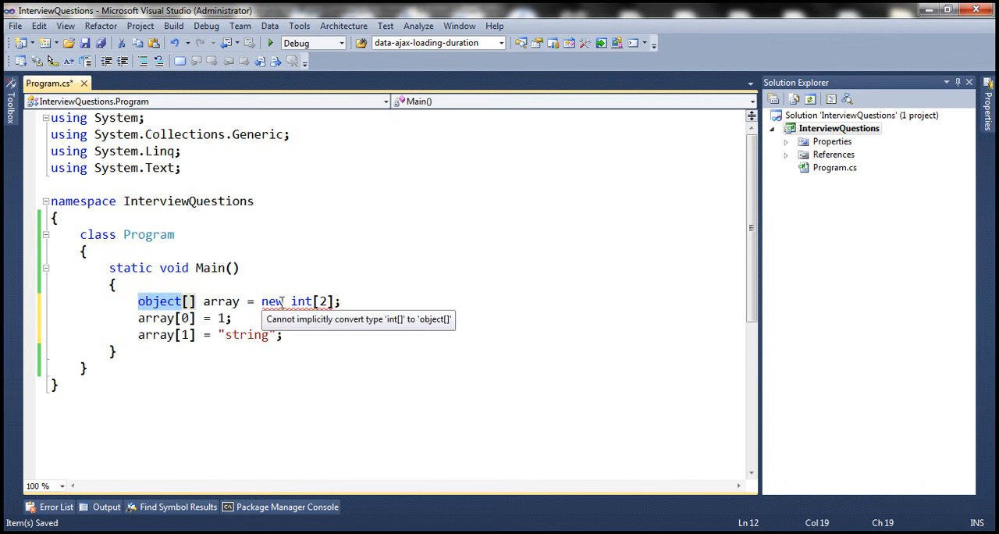
text(object)
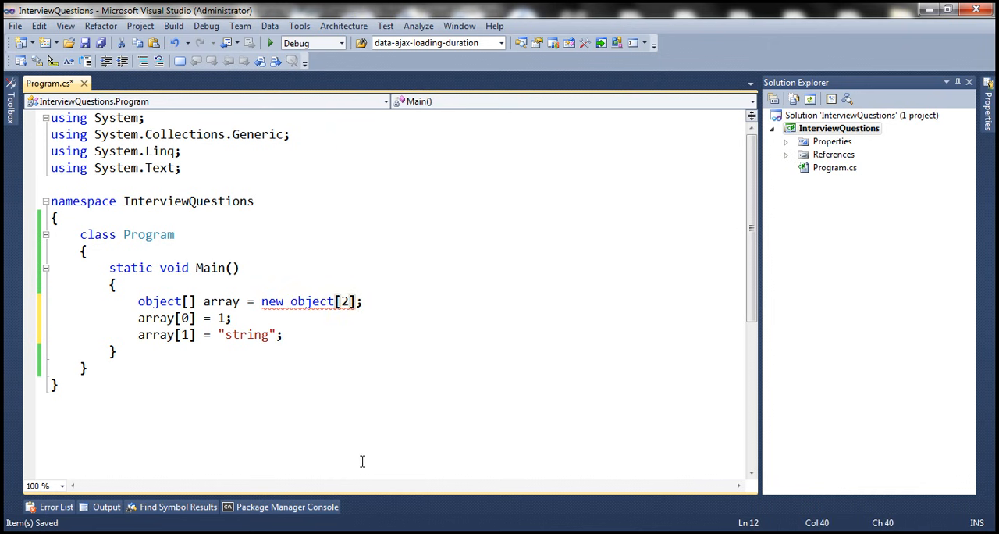
double_click(220, 318)
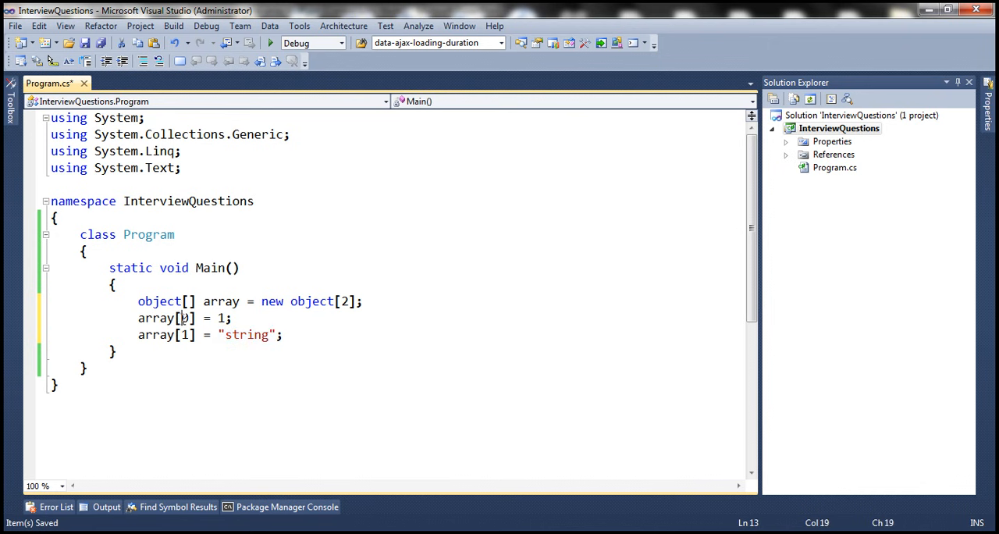
double_click(159, 301)
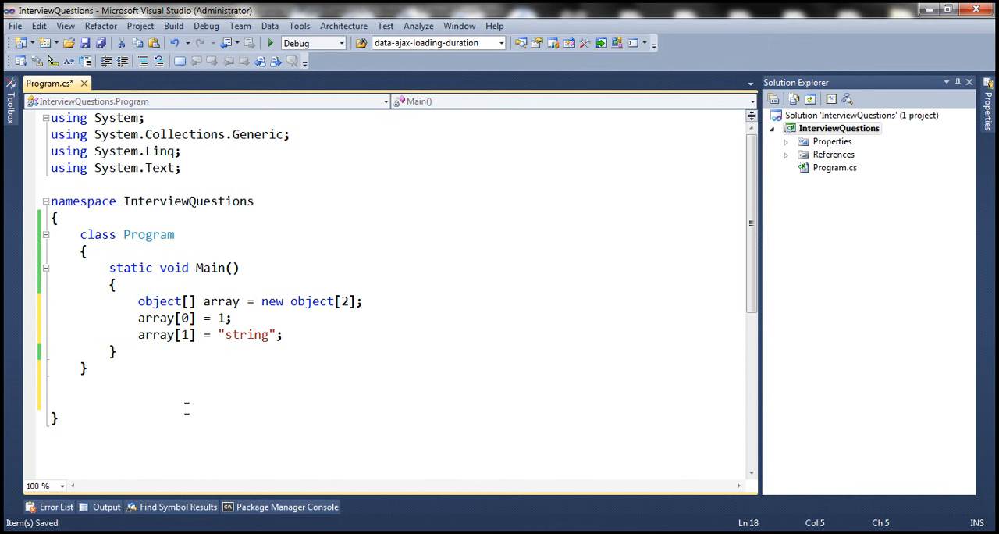
Write class Customer with public int ID { get; set; } and a string Name auto-property.
text(class Cu)
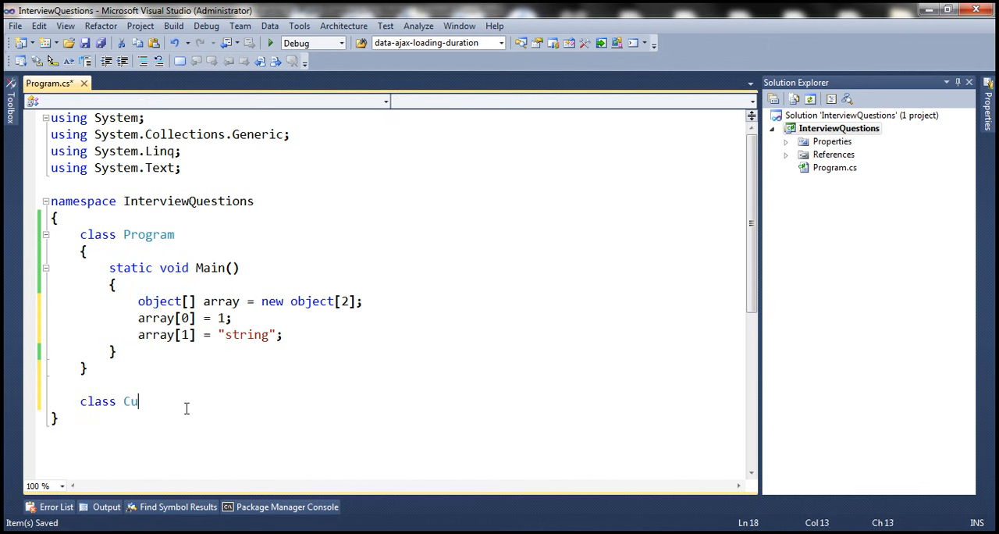
text(tomer)
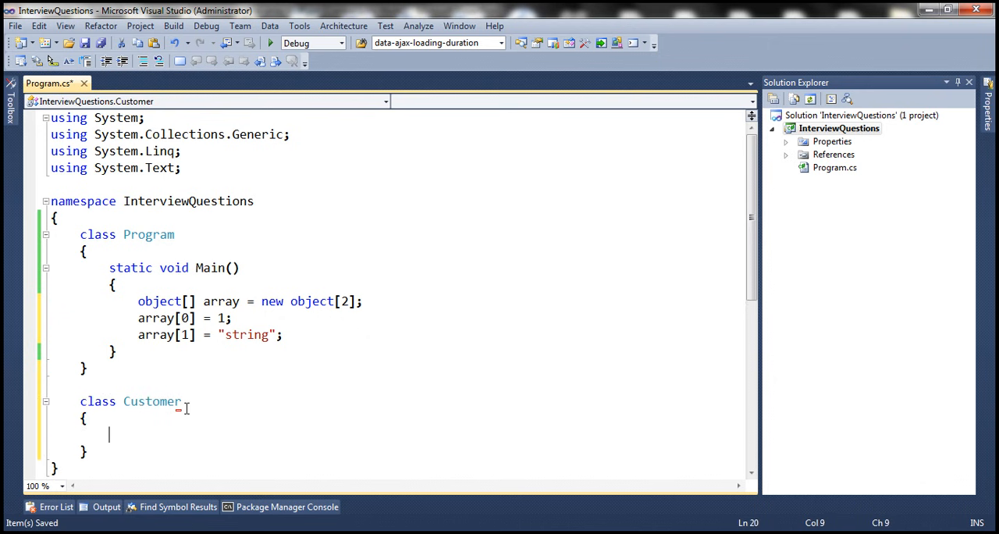
text(public)
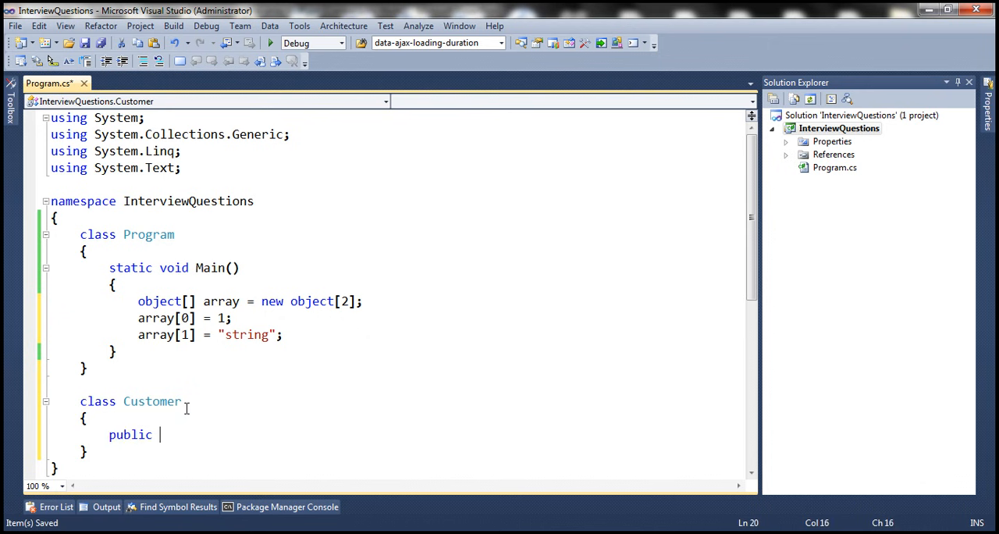
text(int)
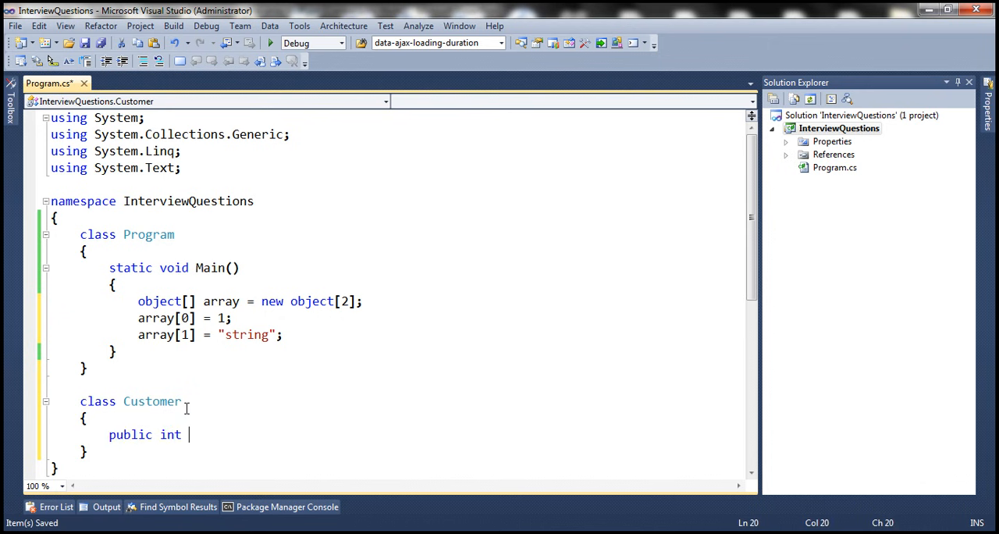
text(ID {get)
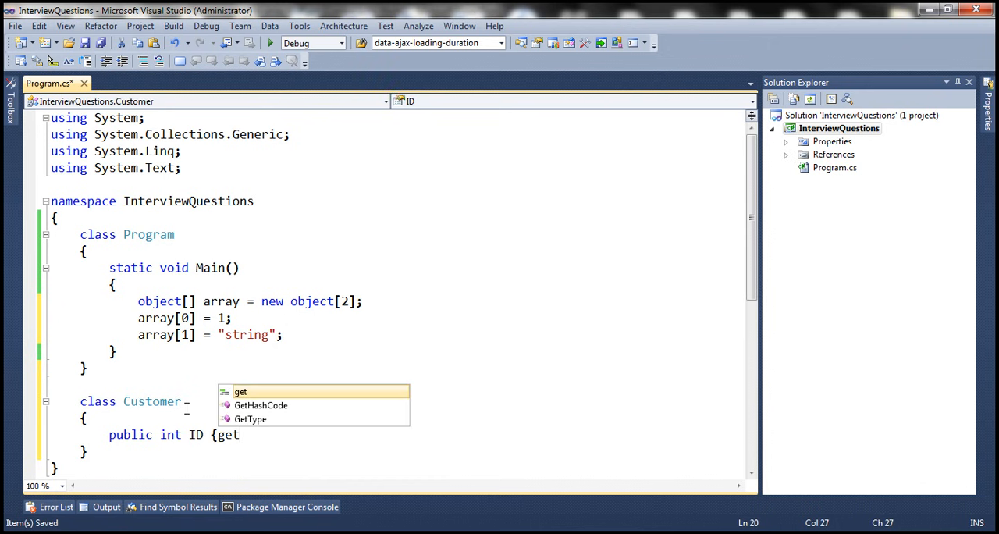
text(; set;)
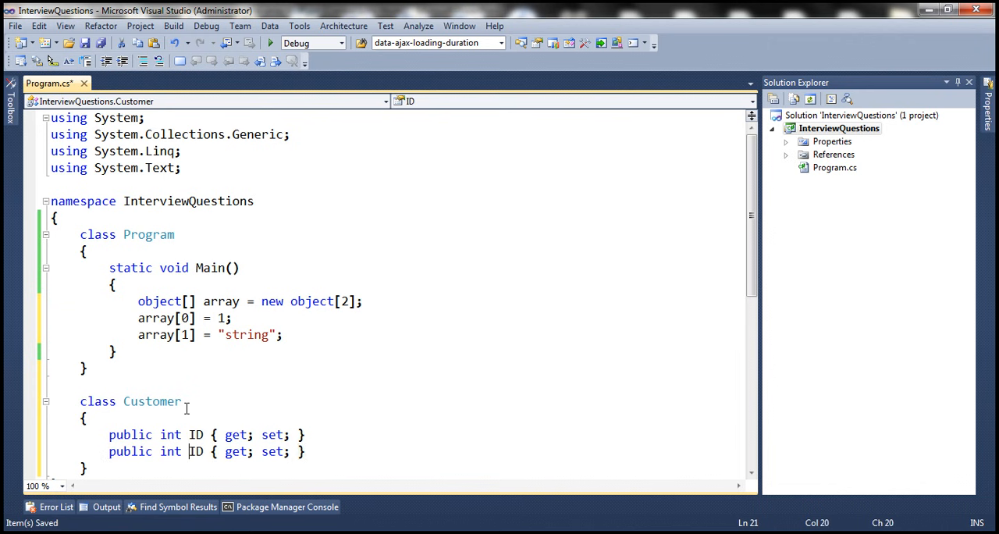
text(string)
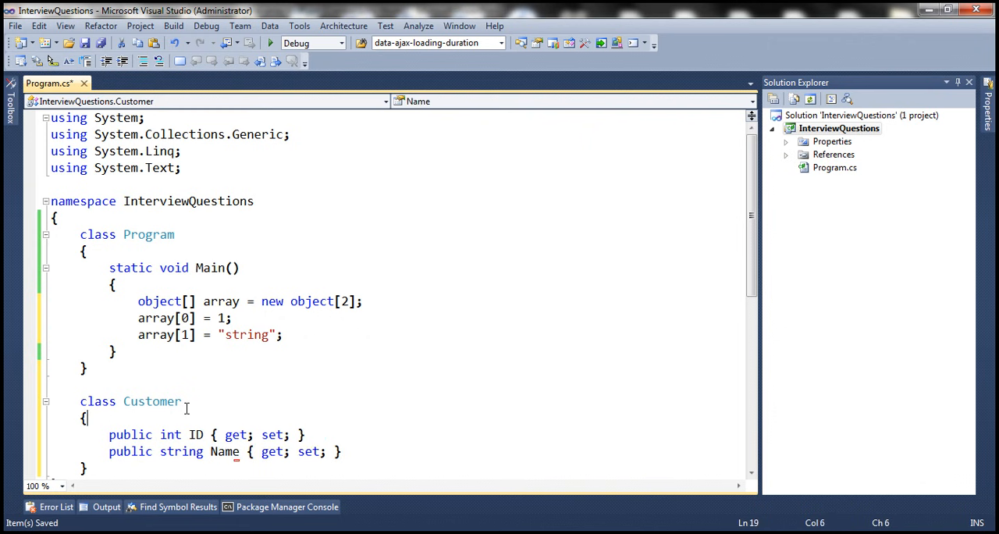
click(356, 301)
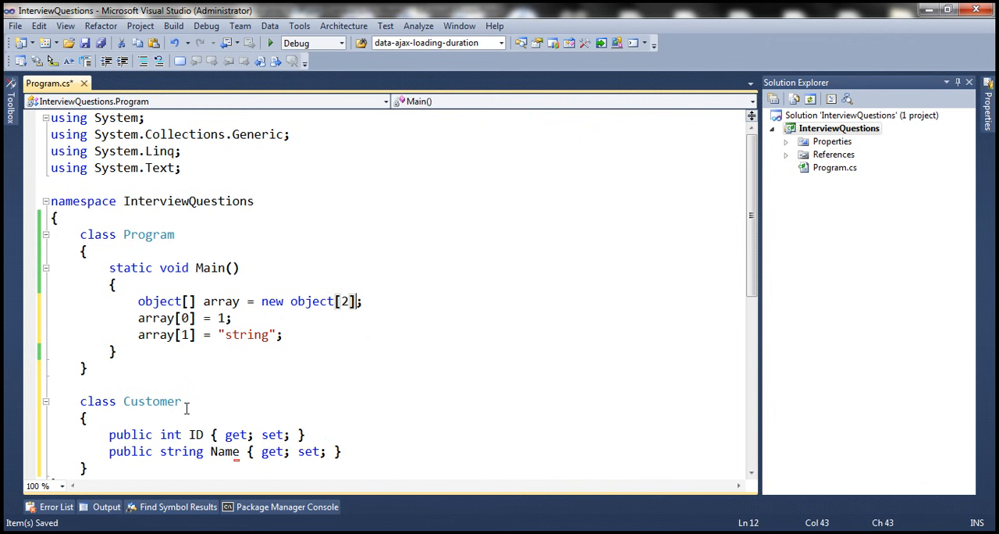
Change the array size to 3 and declare Customer c = new Customer() below the string element.
text(3)
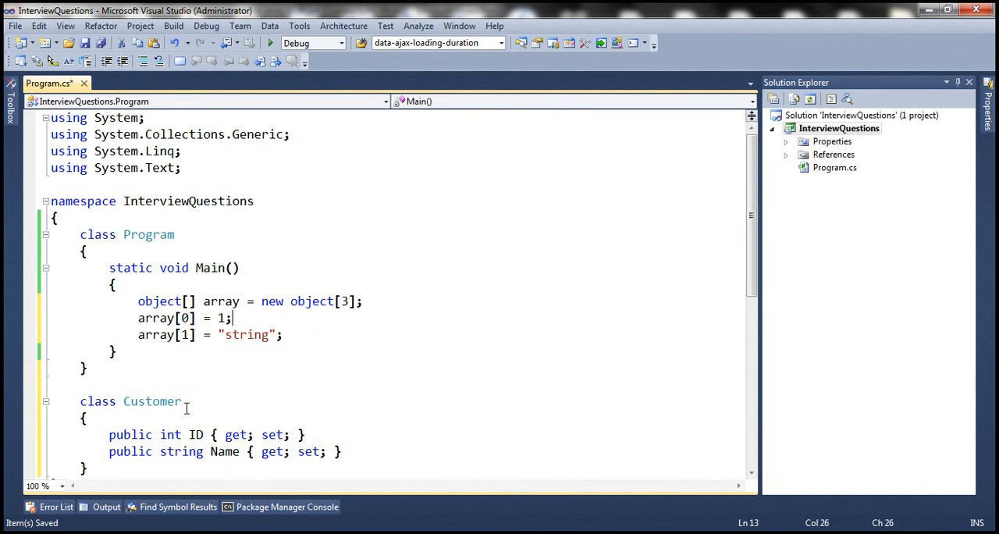
key(enter)
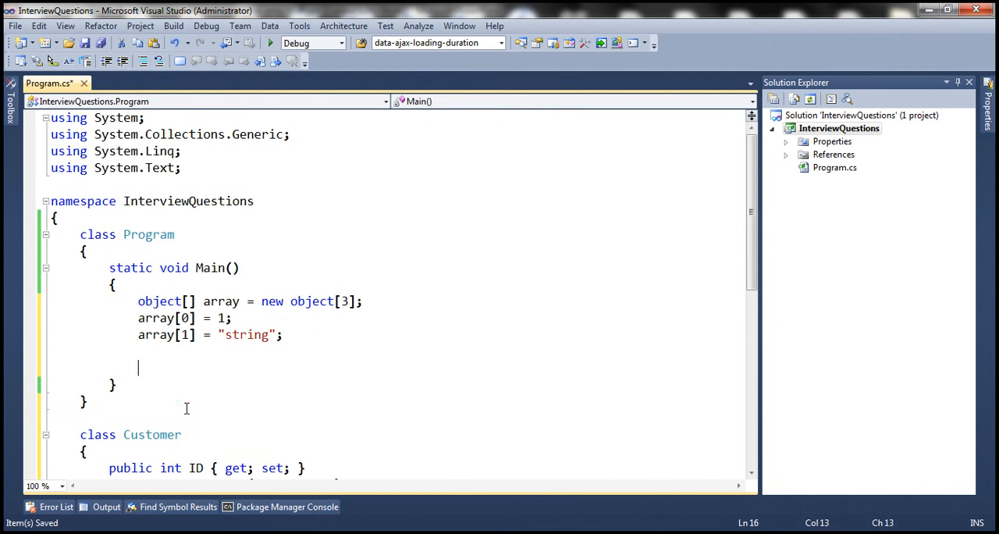
text(Customer c)
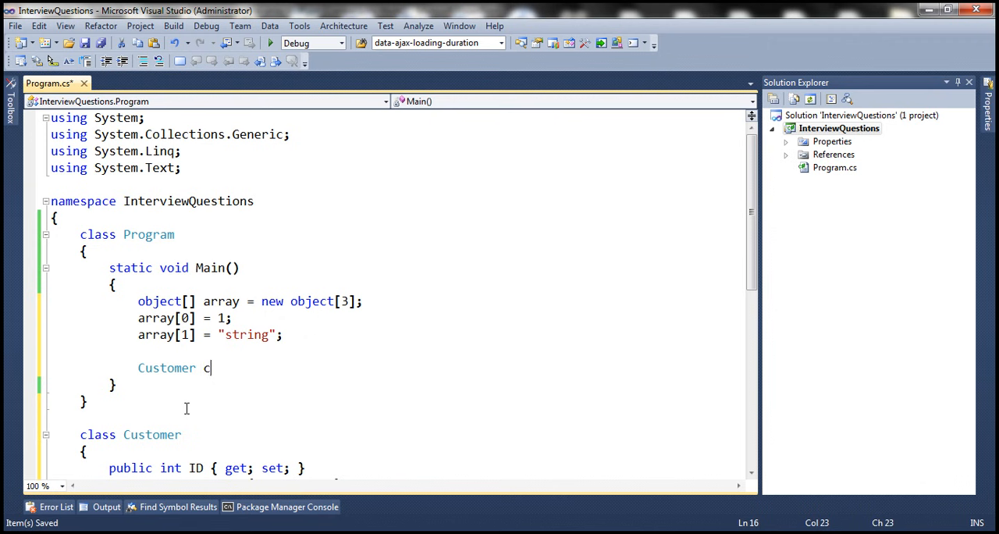
text(new)
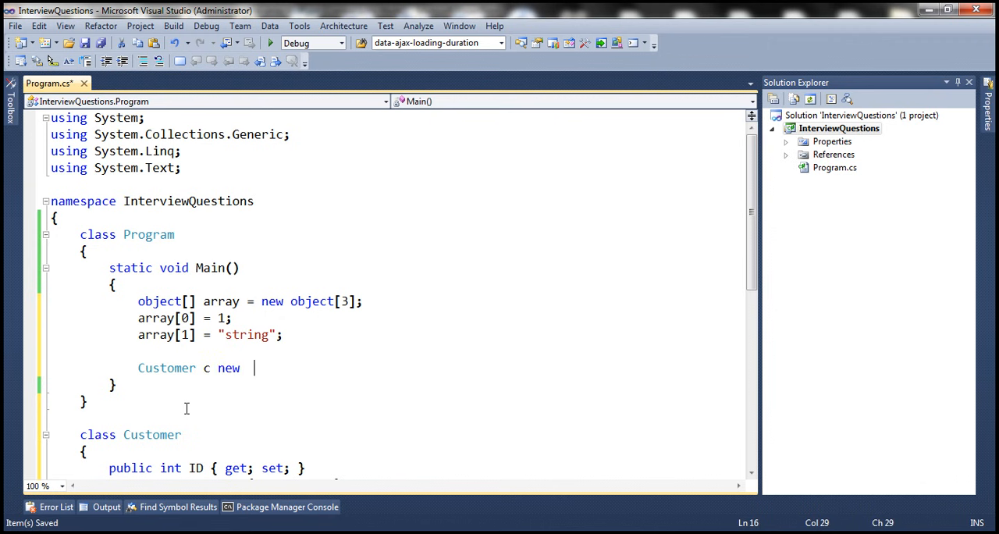
mouse_move(261, 368)
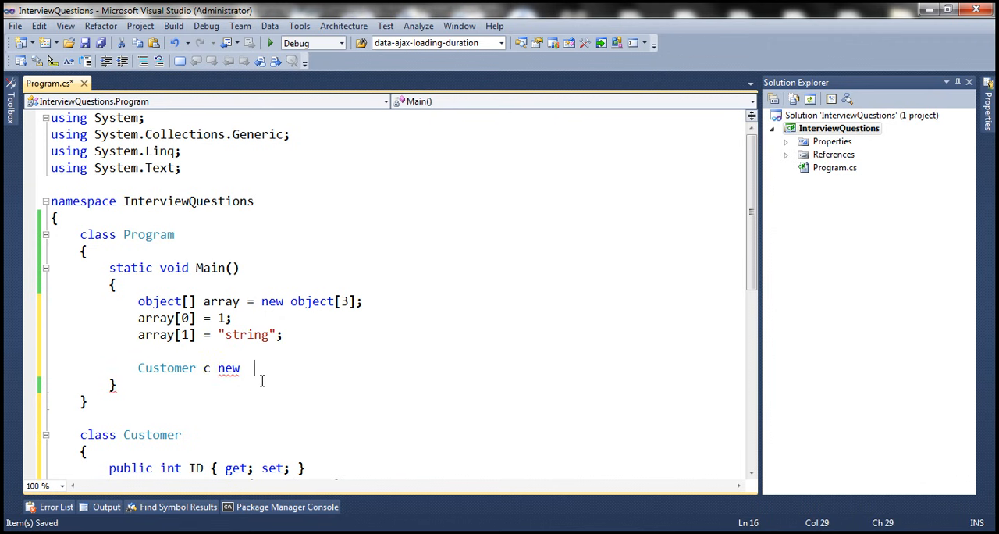
text(=)
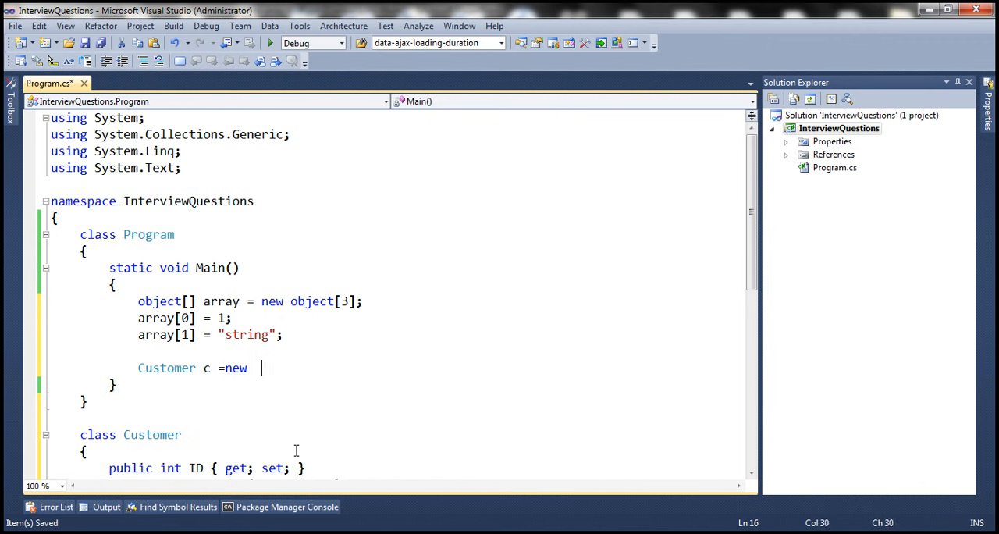
text(Customer();)
text(c.ID =)
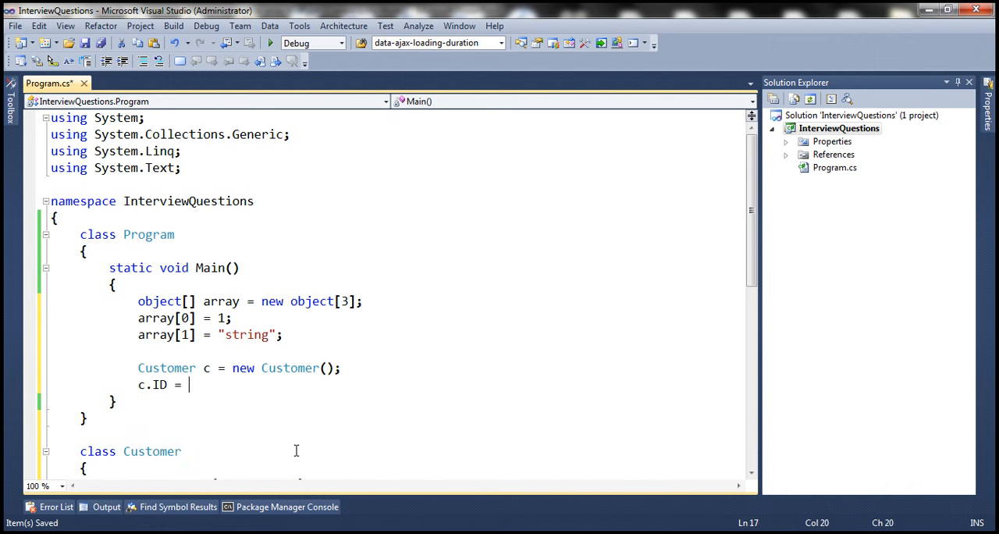
Set c's ID to 99 and Name to "Pragim", then store c in array[2].
text(c.Name = ")
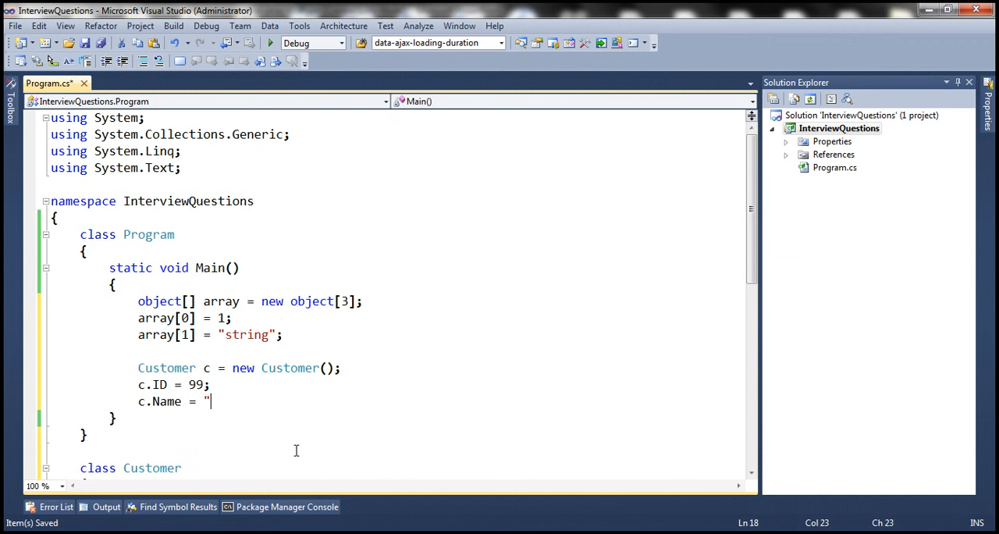
text(Pragim")
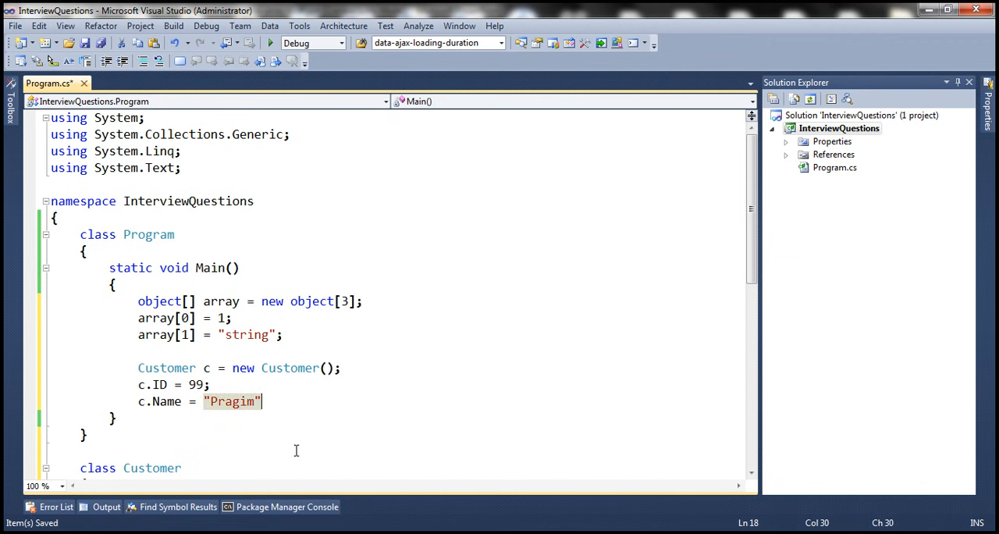
text(;)
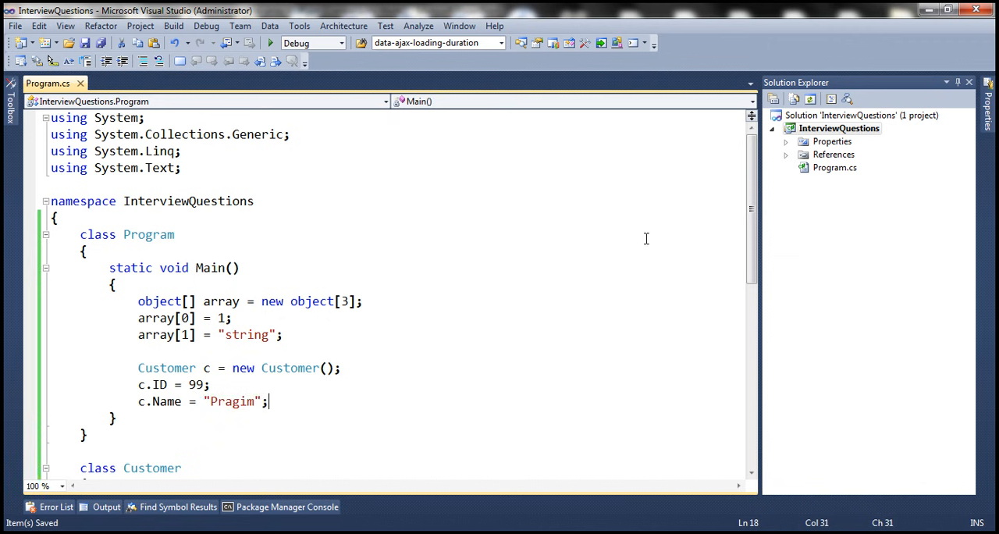
text(a)
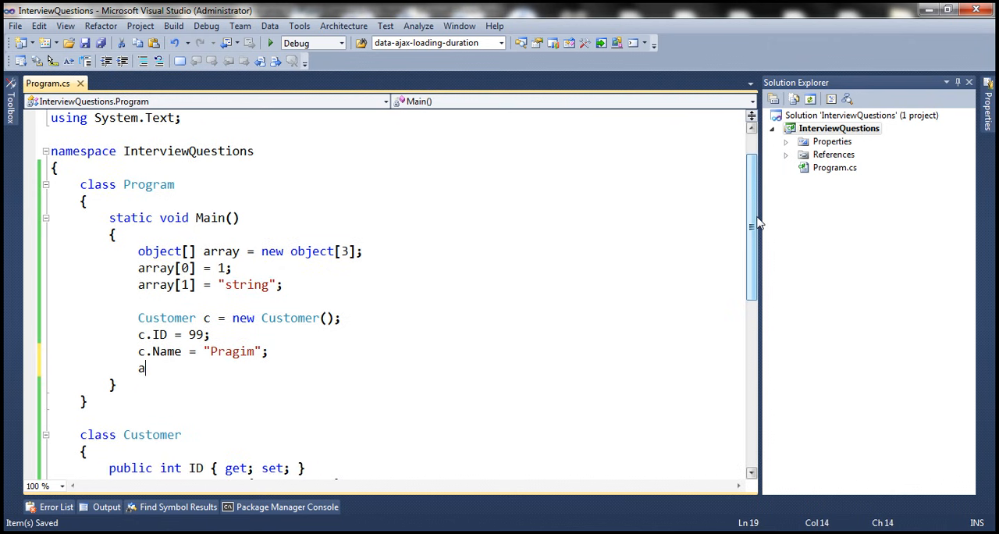
text(rray[2)
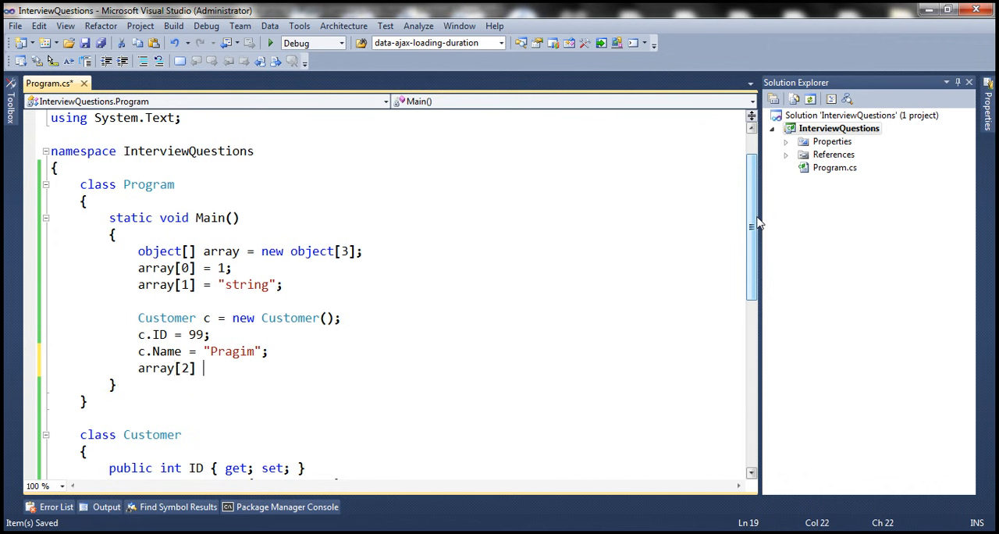
text(=)
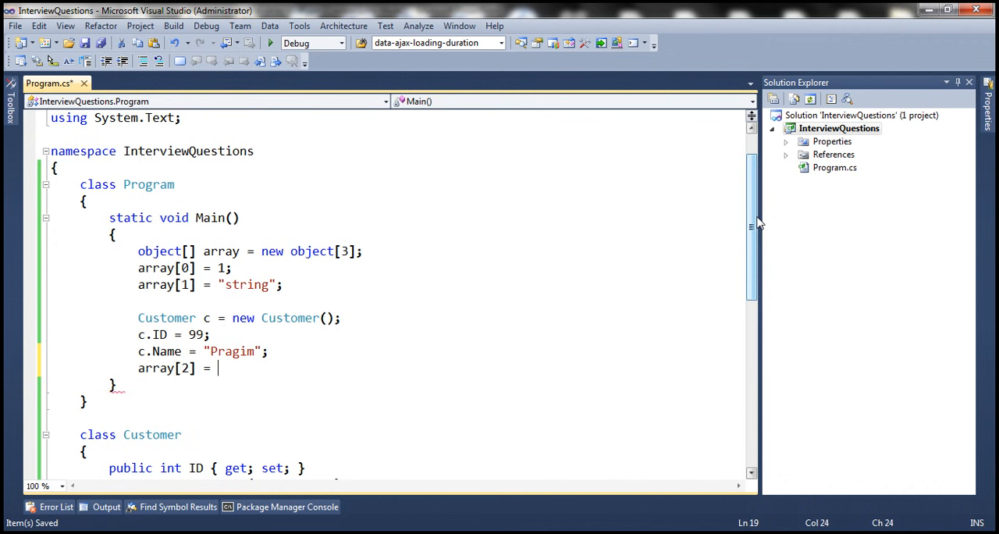
text(c;)
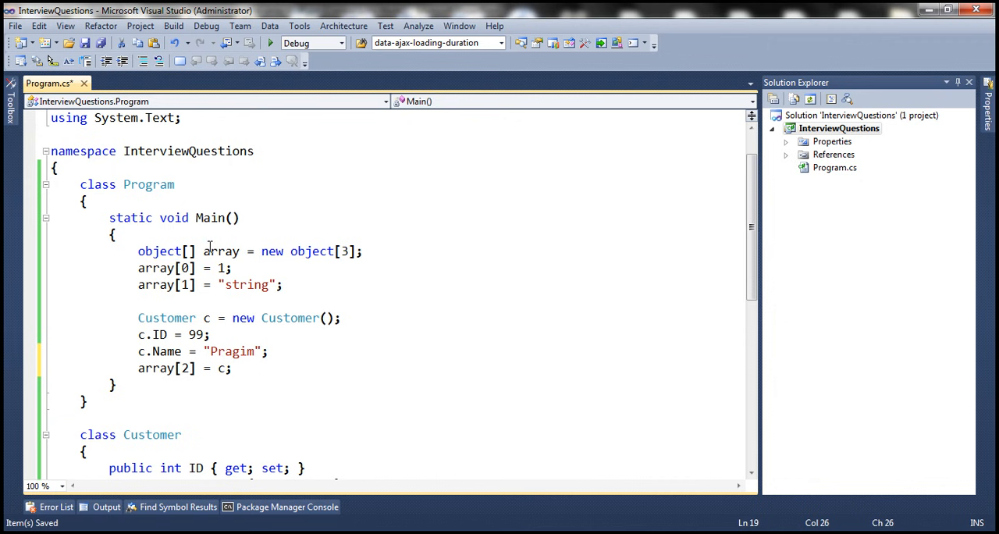
double_click(221, 250)
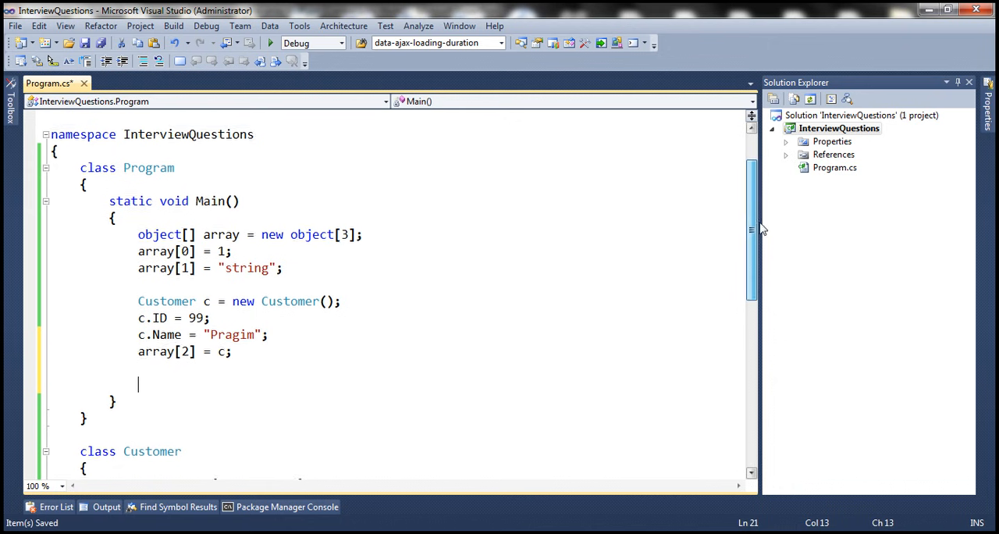
Write foreach (object obj in array) with Console.WriteLine(obj); as the loop body.
text(foreach(object o)
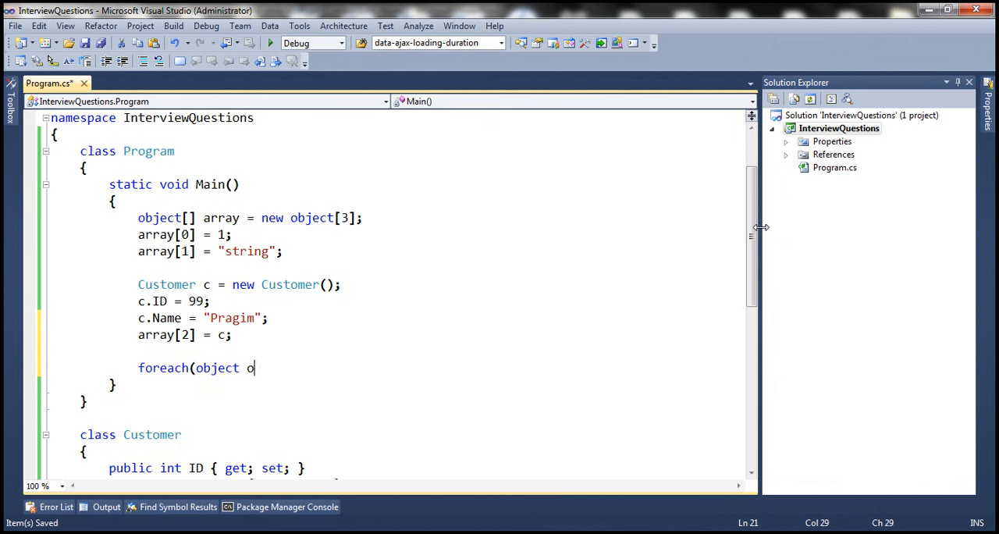
text(bj in array)
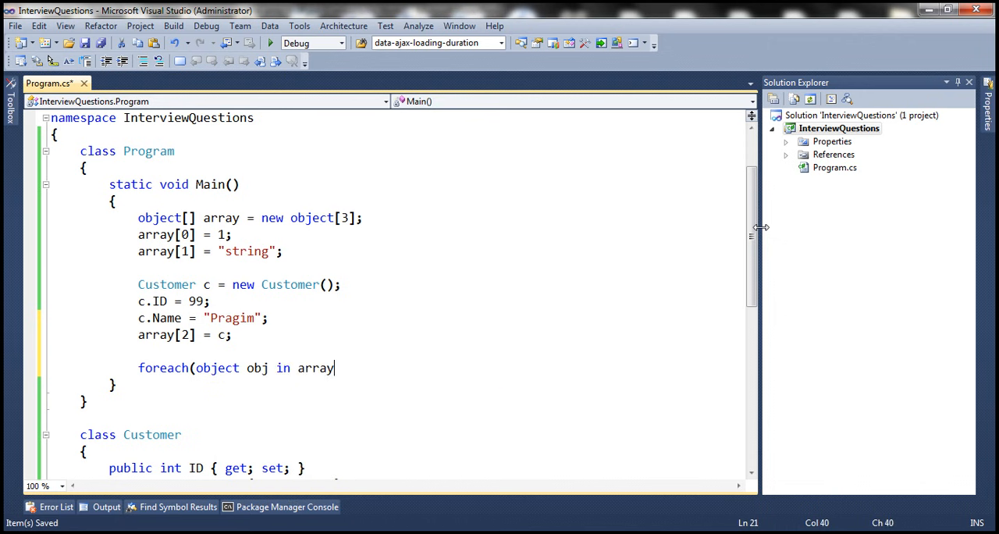
text())
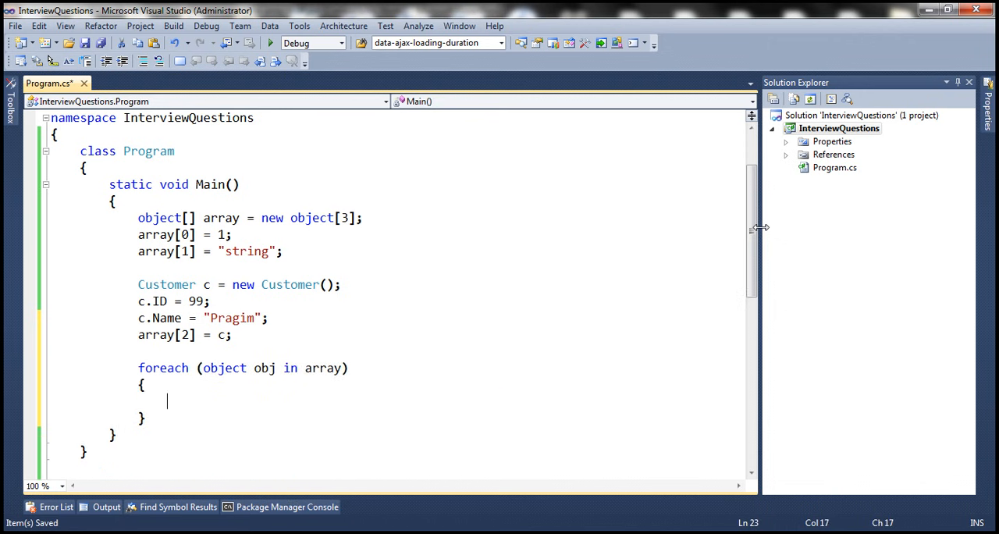
text(Console.w)
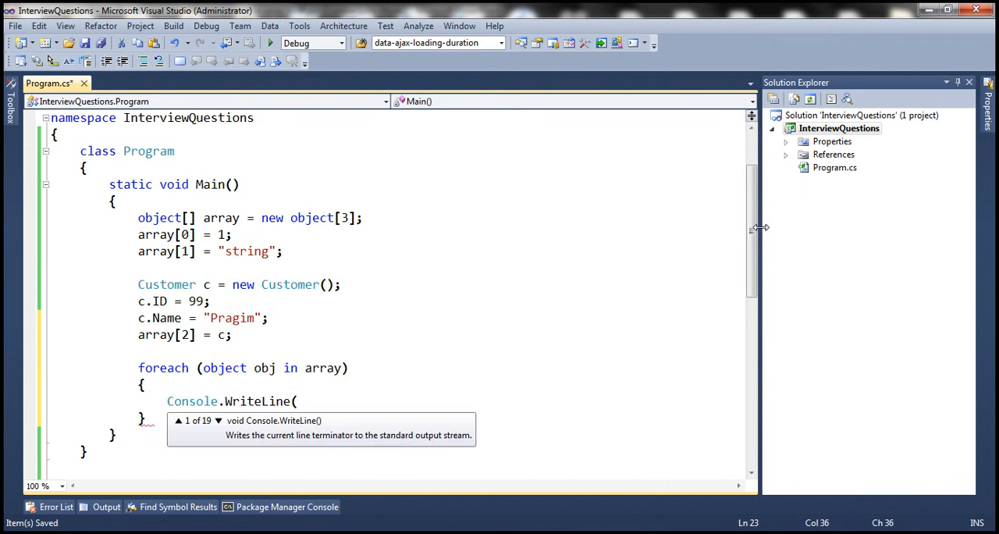
text(obj);)
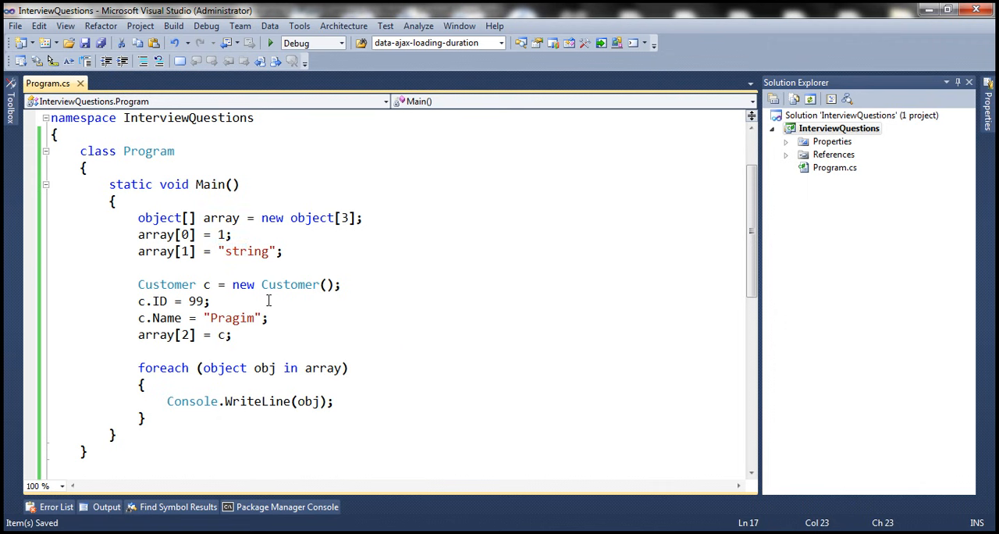
Start the program without debugging to see 1, string and InterviewQuestions.Customer printed.
click(270, 43)
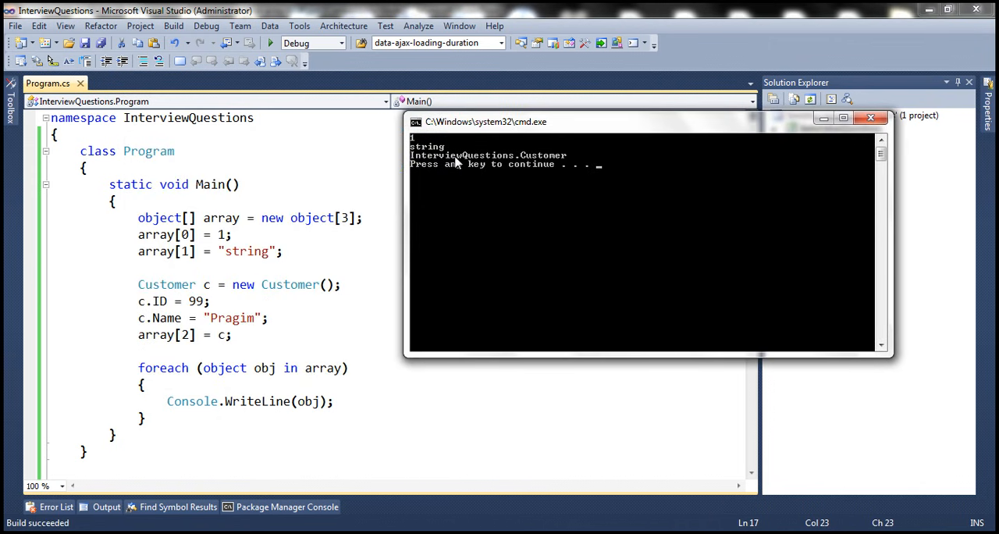
mouse_move(542, 270)
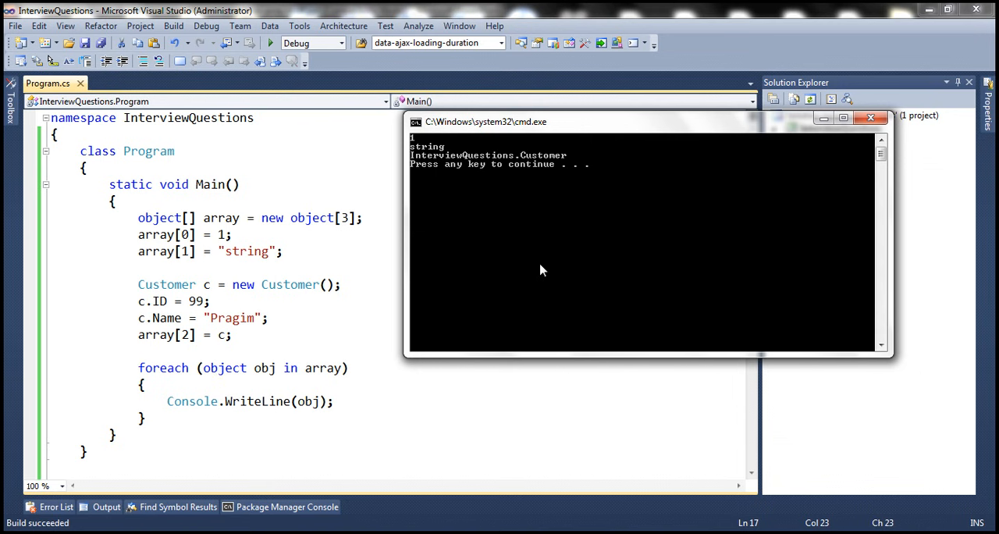
mouse_move(478, 206)
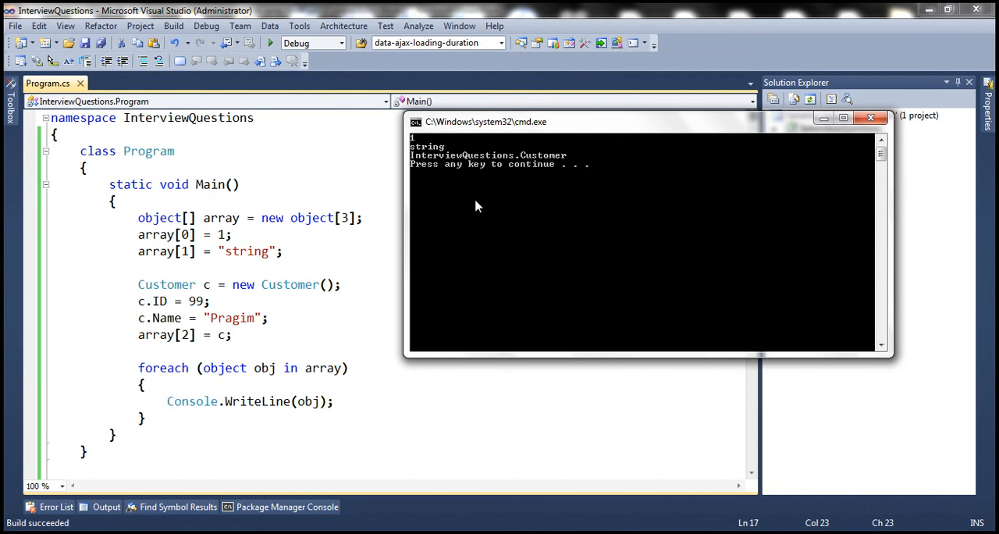
mouse_move(483, 212)
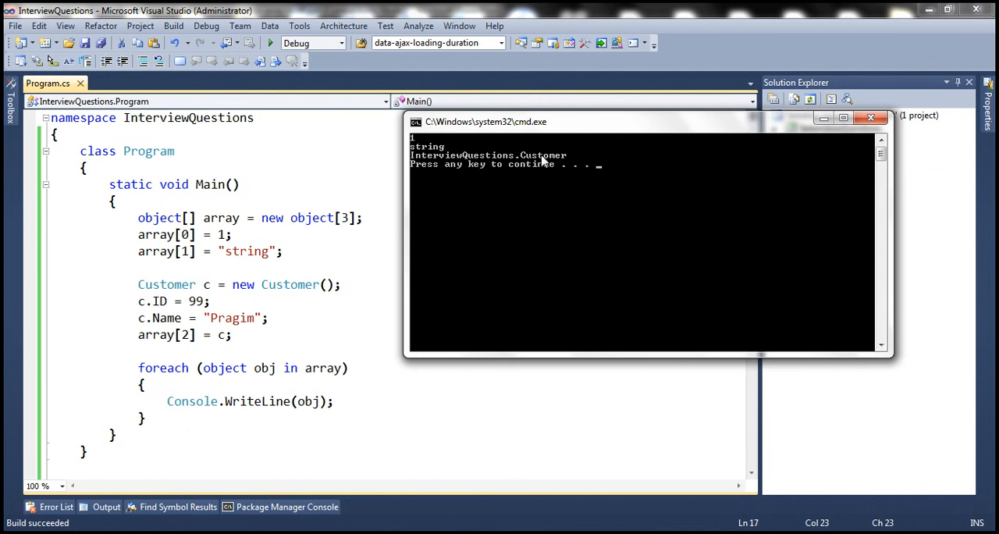
mouse_move(524, 166)
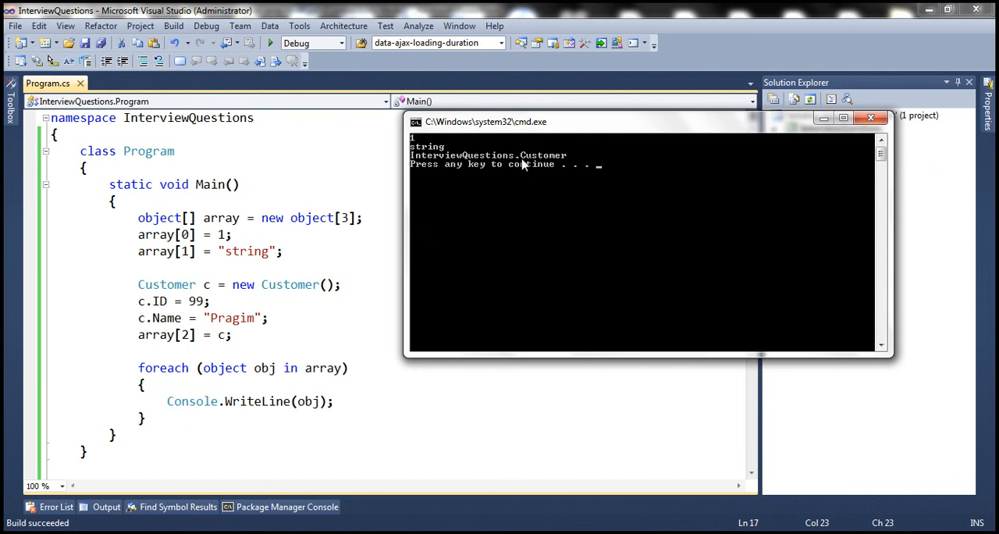
mouse_move(212, 130)
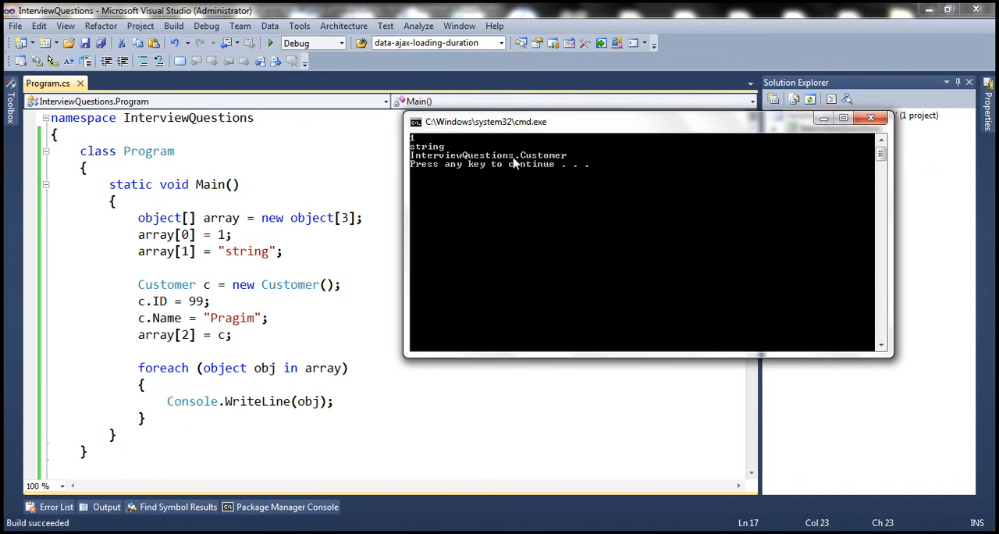
mouse_move(529, 164)
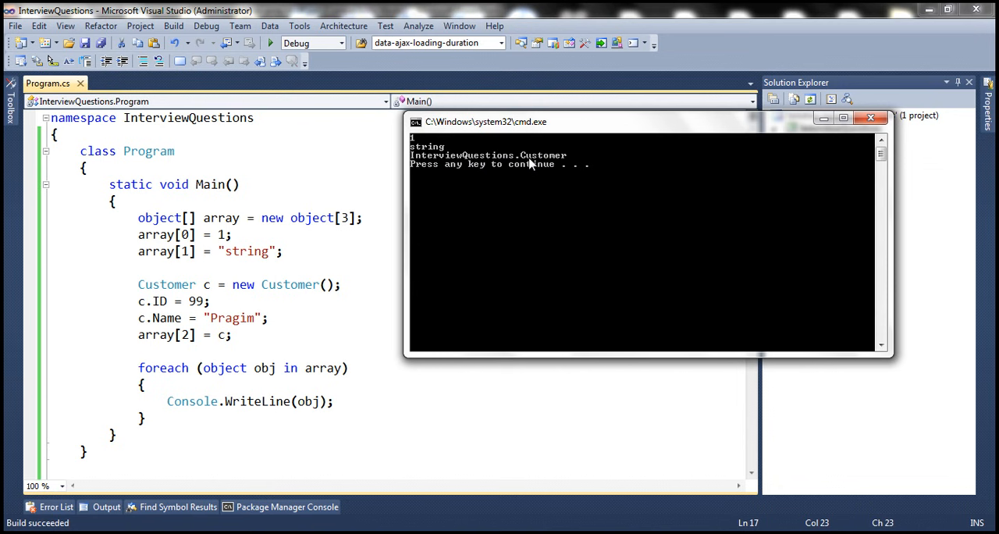
mouse_move(370, 223)
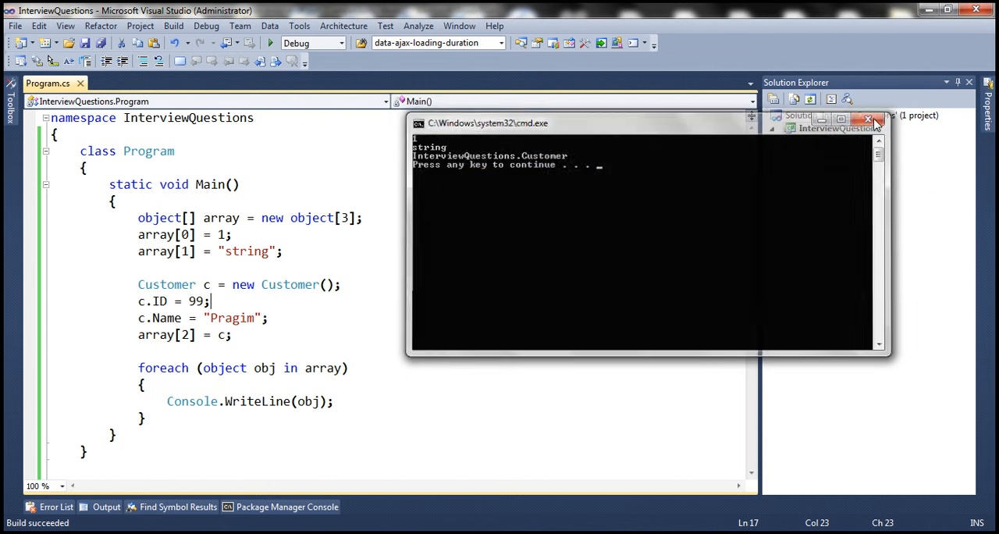
Close the console, add a ToString override returning this.Name, and rerun the program.
click(869, 119)
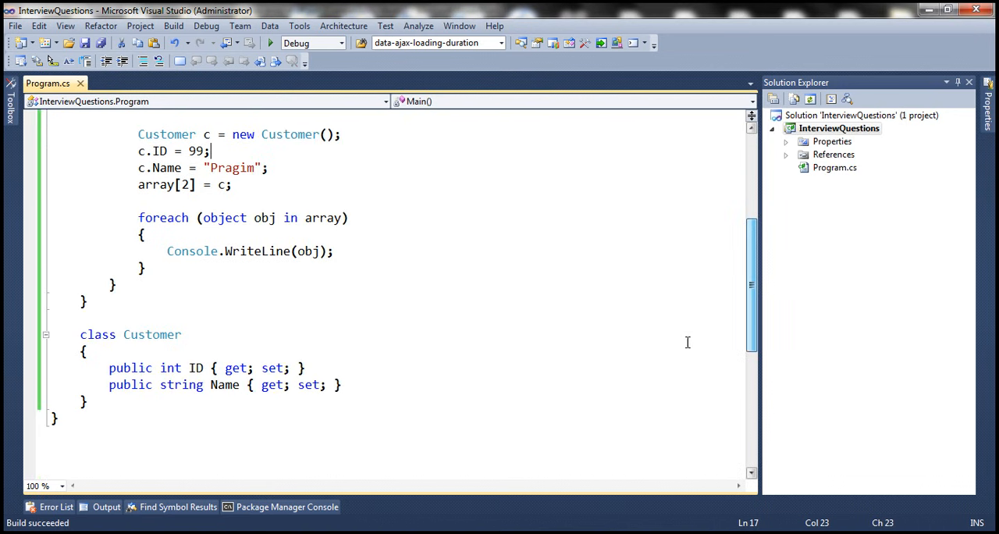
text(override string ToString()
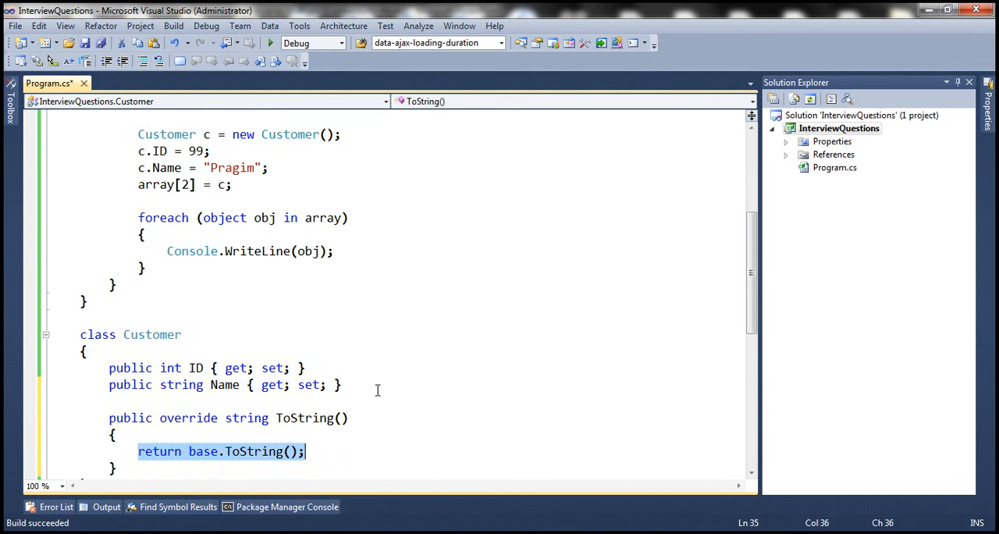
mouse_move(280, 338)
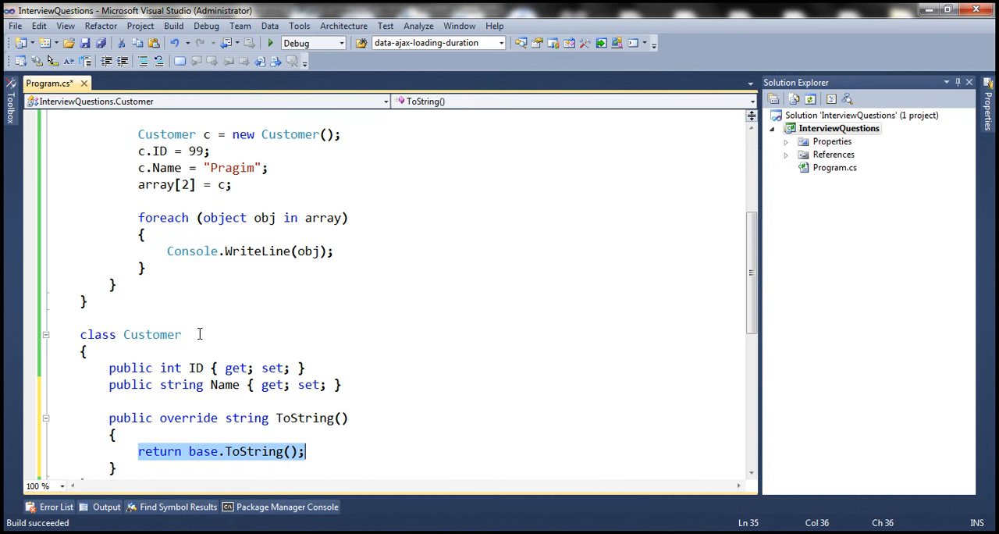
mouse_move(193, 368)
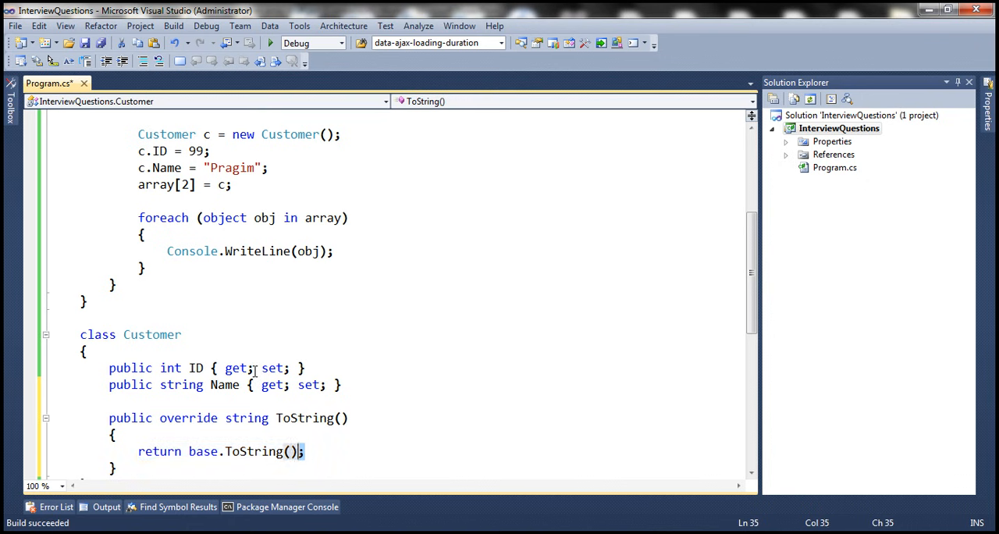
text(this)
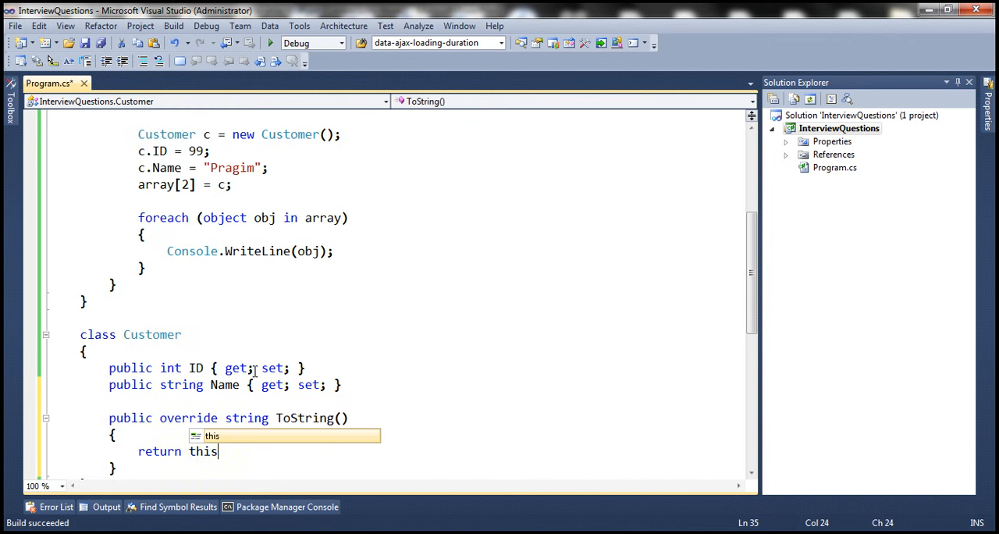
text(.Name;)
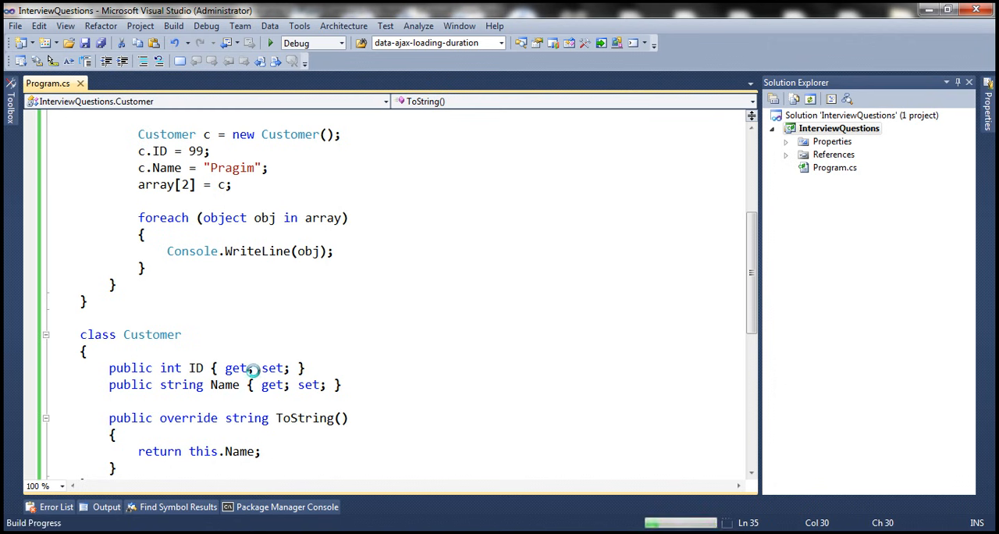
click(270, 43)
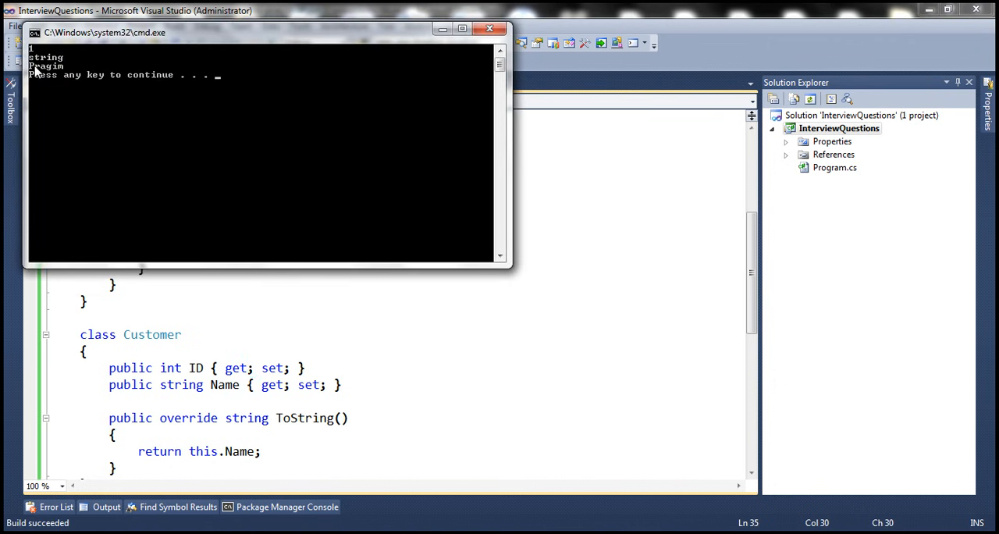
mouse_move(490, 81)
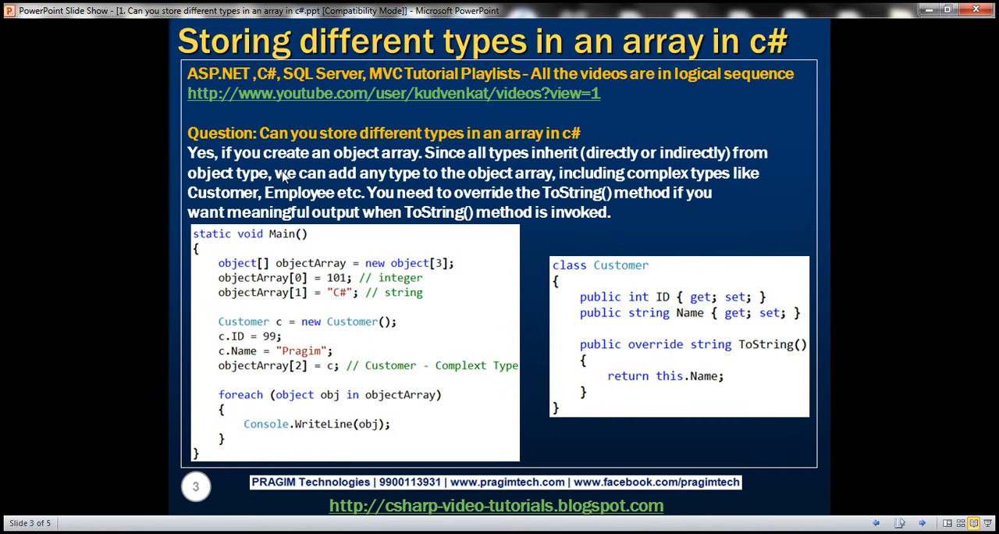
mouse_move(256, 178)
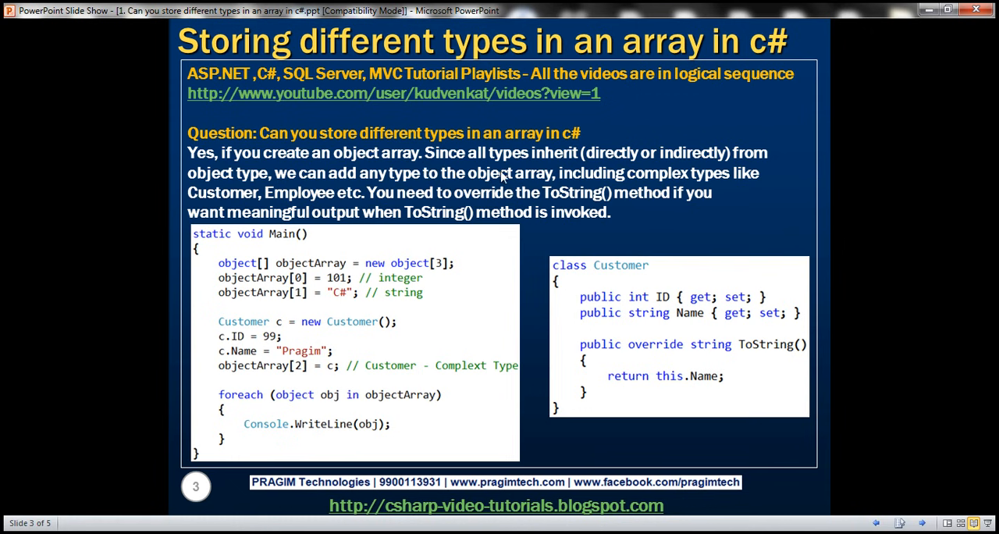
mouse_move(271, 176)
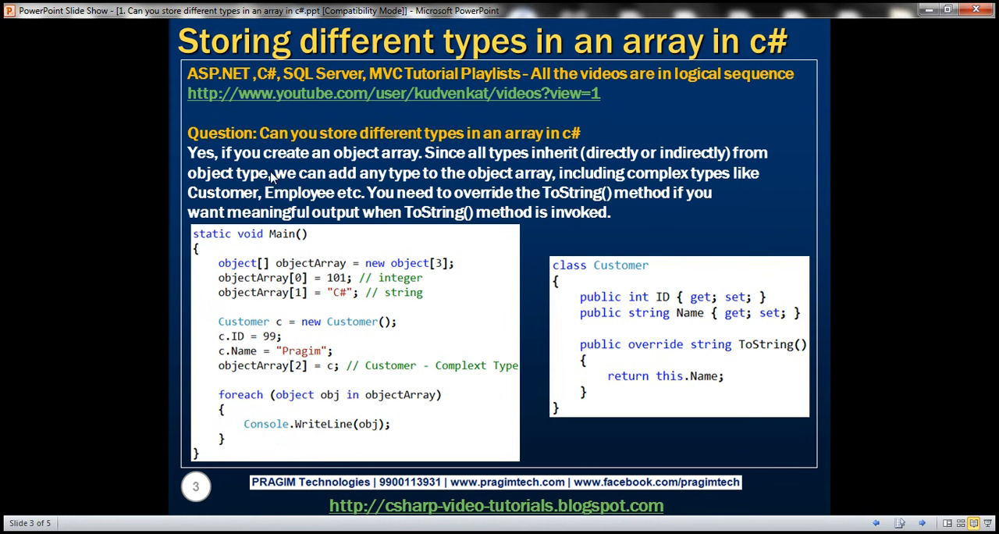
mouse_move(316, 194)
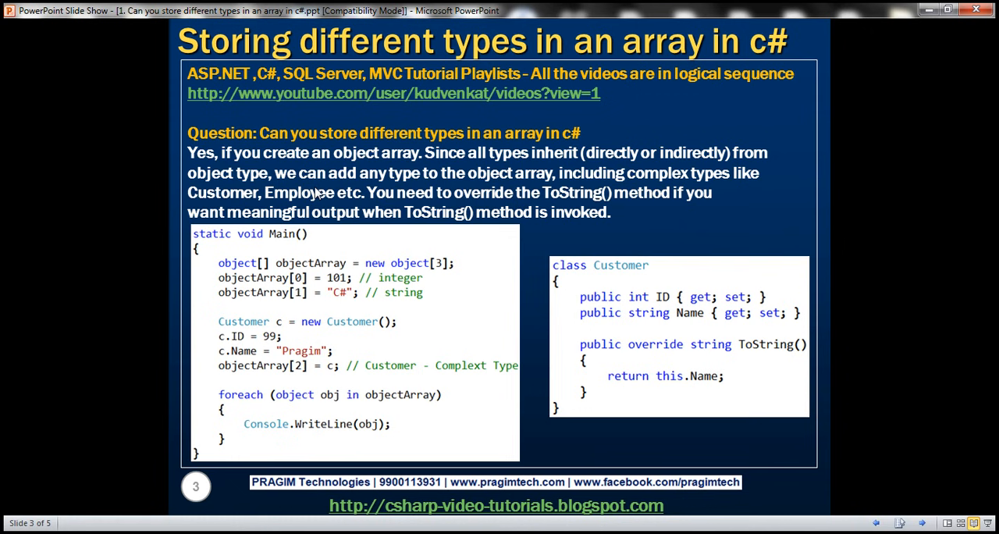
mouse_move(344, 199)
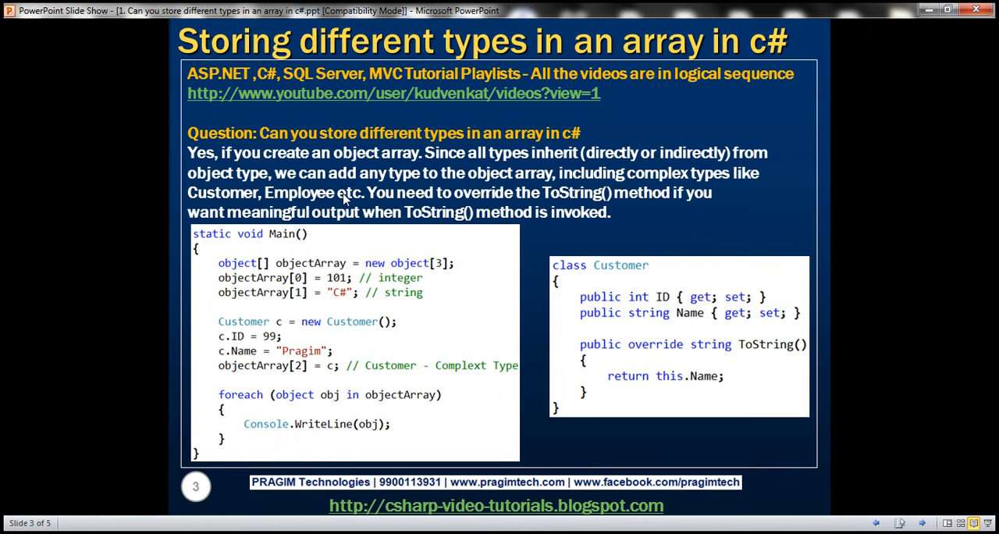
mouse_move(428, 210)
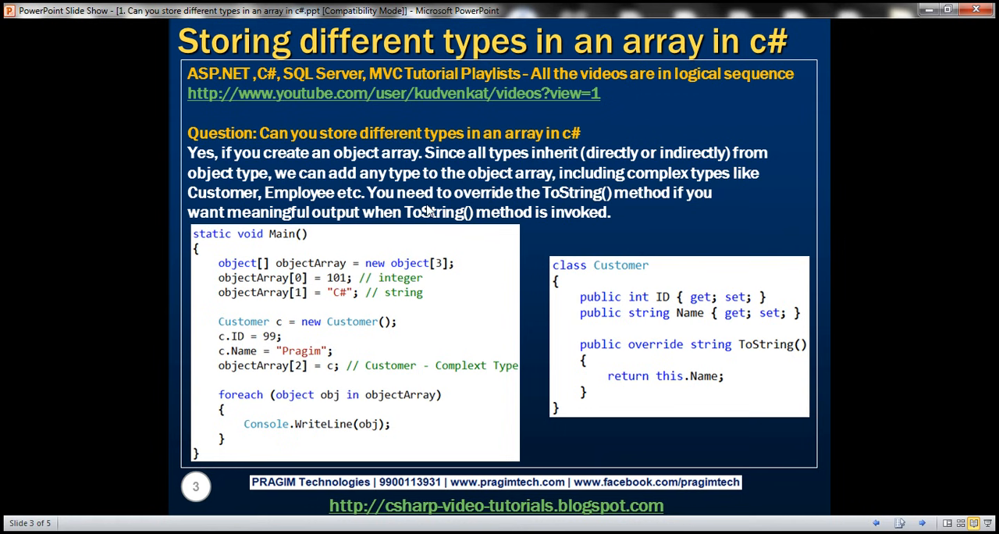
mouse_move(562, 216)
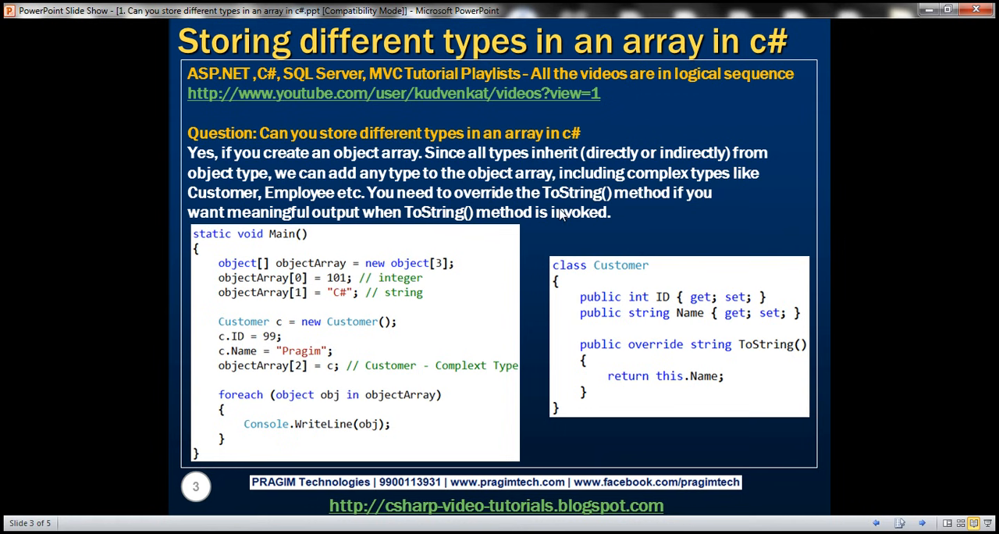
mouse_move(414, 249)
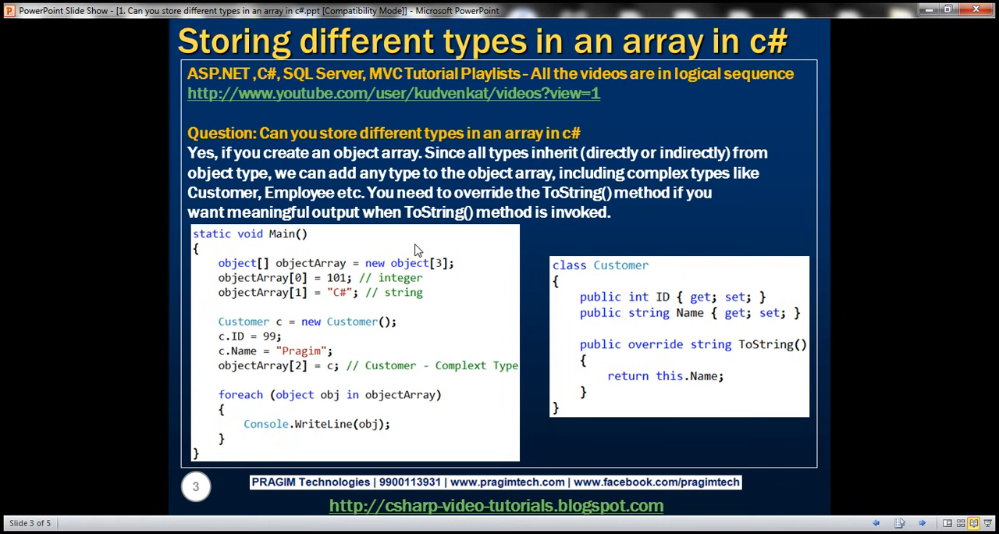
mouse_move(466, 228)
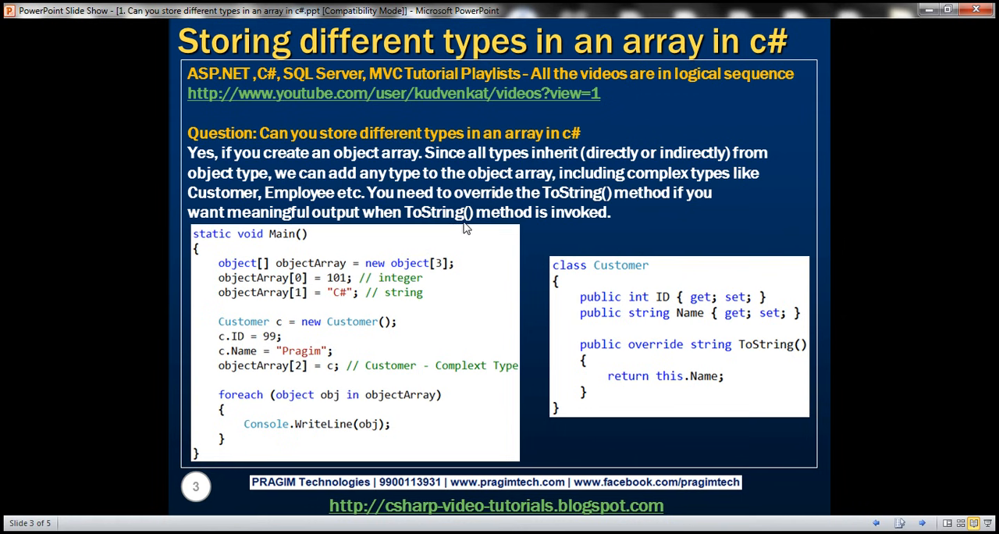
mouse_move(327, 424)
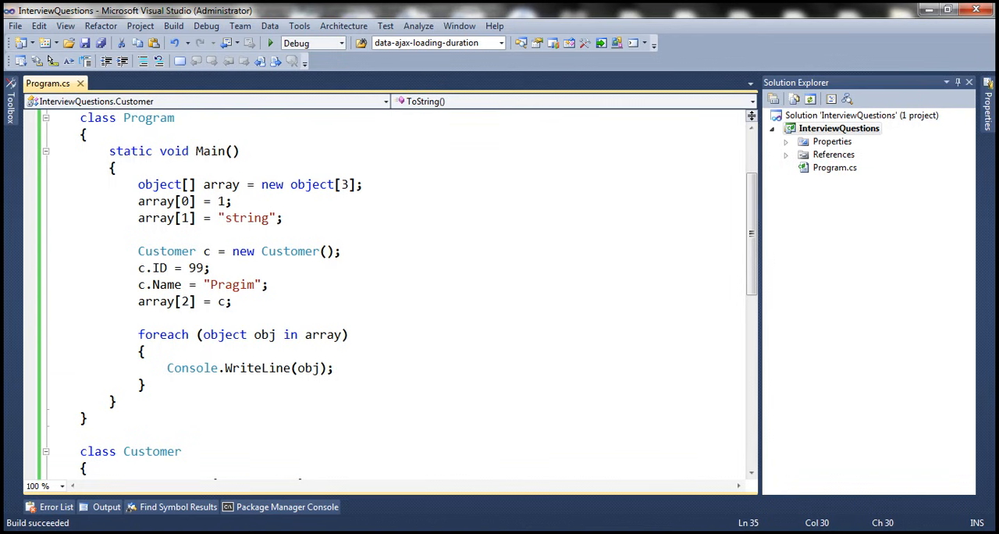
scroll(down, 3)
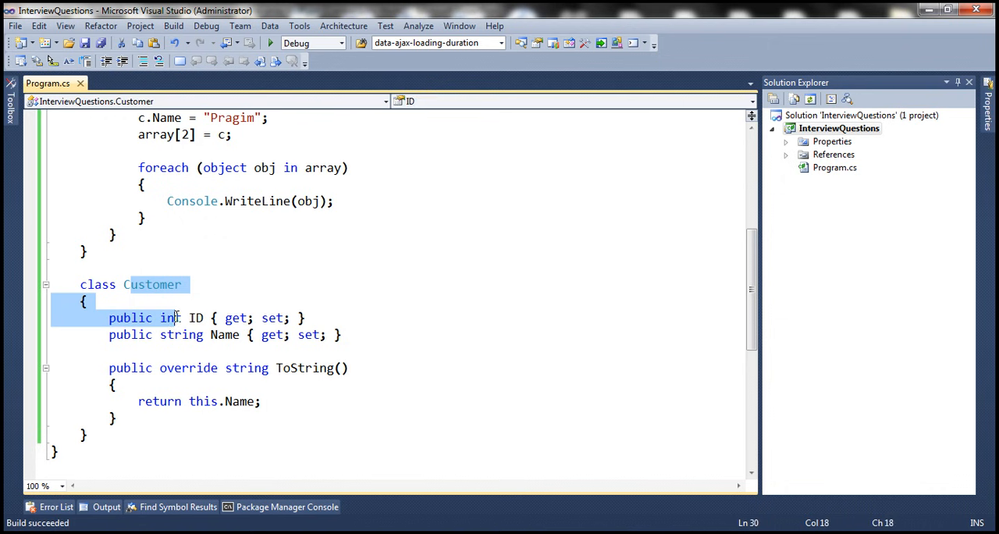
click(80, 266)
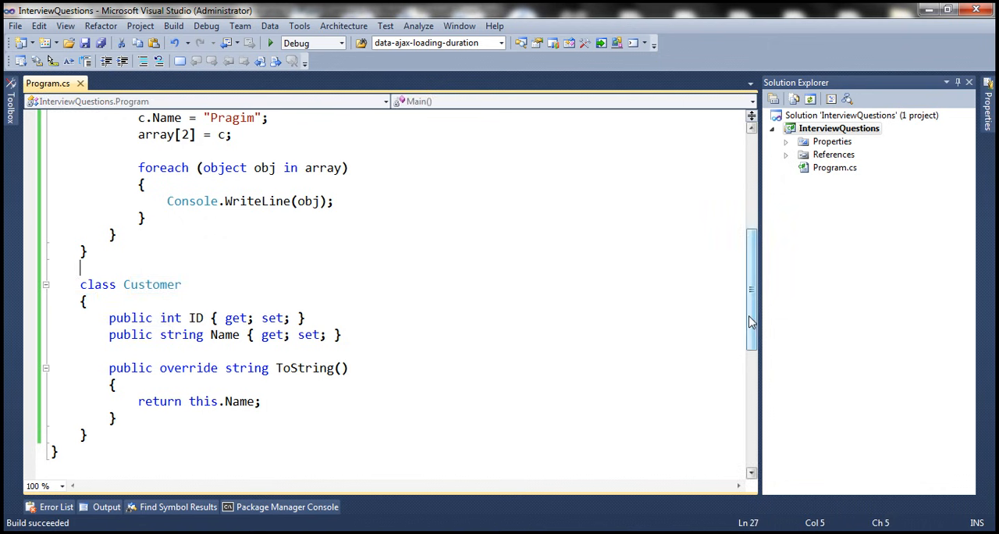
scroll(up, 3)
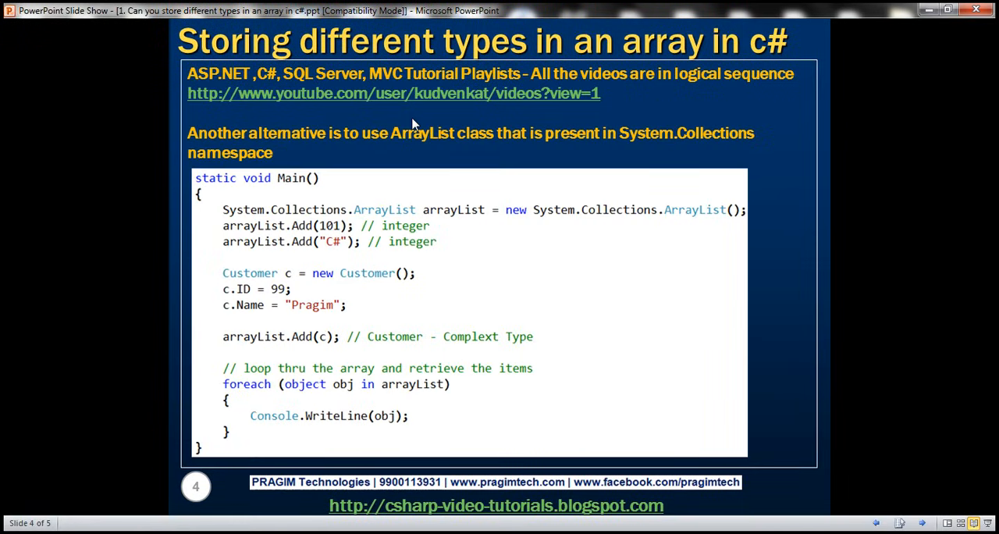
mouse_move(712, 158)
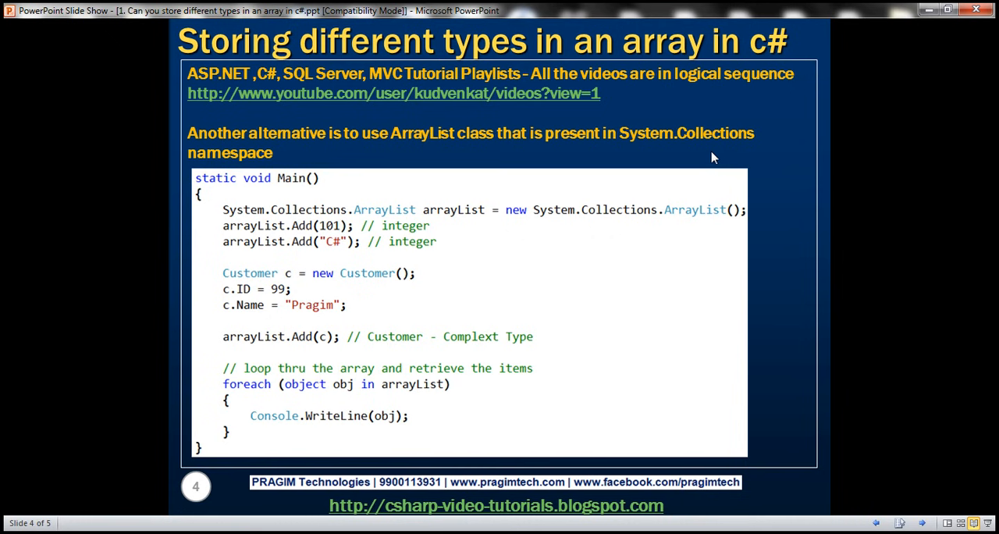
mouse_move(685, 153)
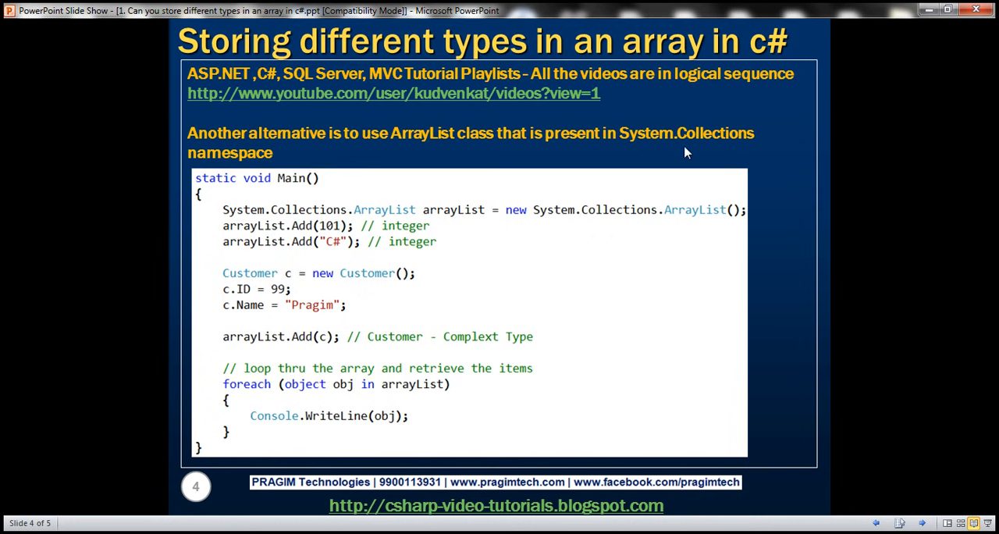
mouse_move(447, 158)
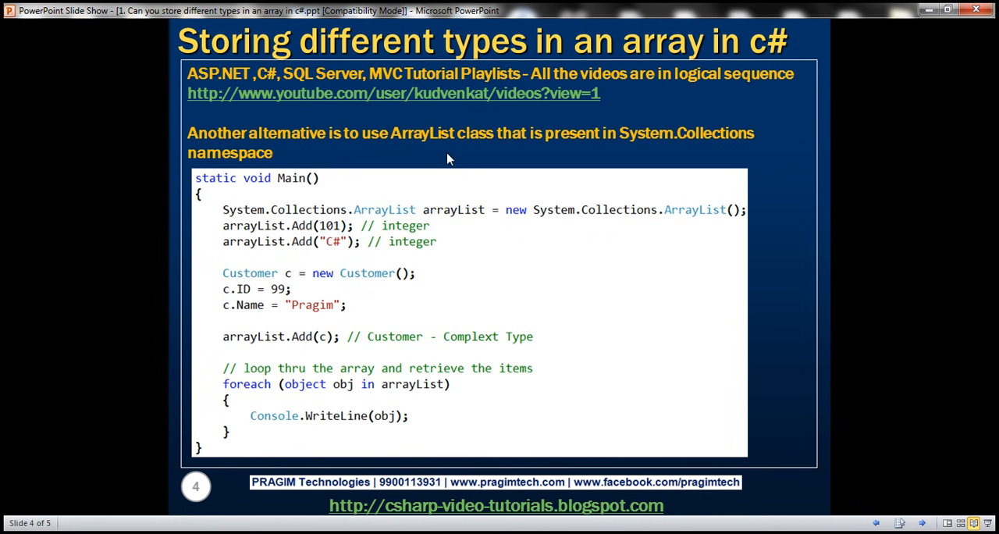
mouse_move(437, 152)
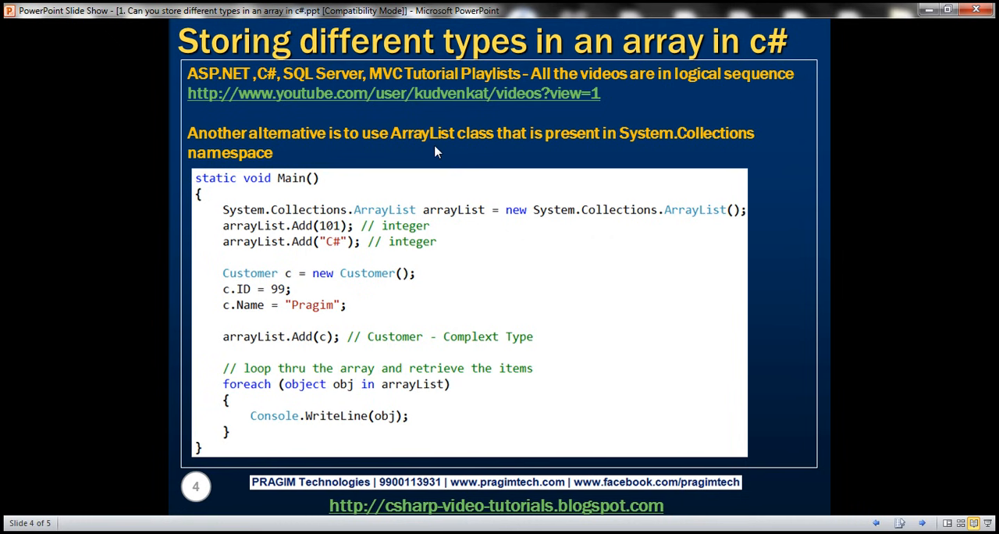
mouse_move(456, 176)
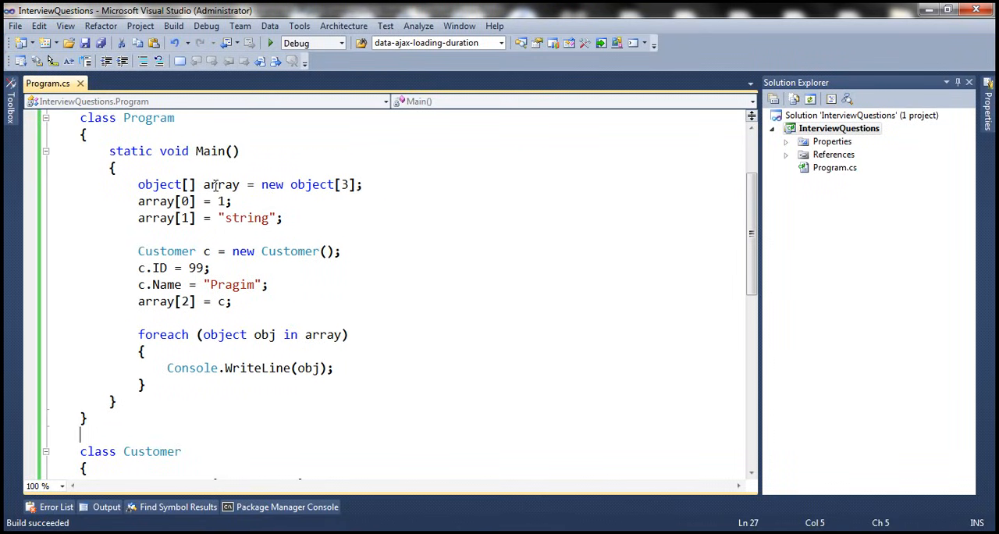
mouse_move(752, 246)
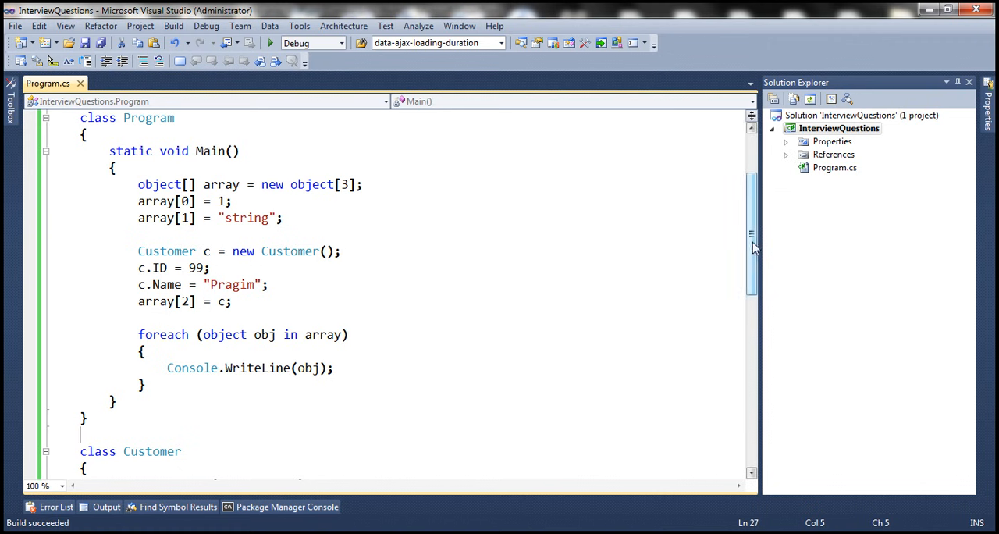
Replace the object array creation with new ArrayList() and save Program.cs.
scroll(up, 3)
text(ArrayLis)
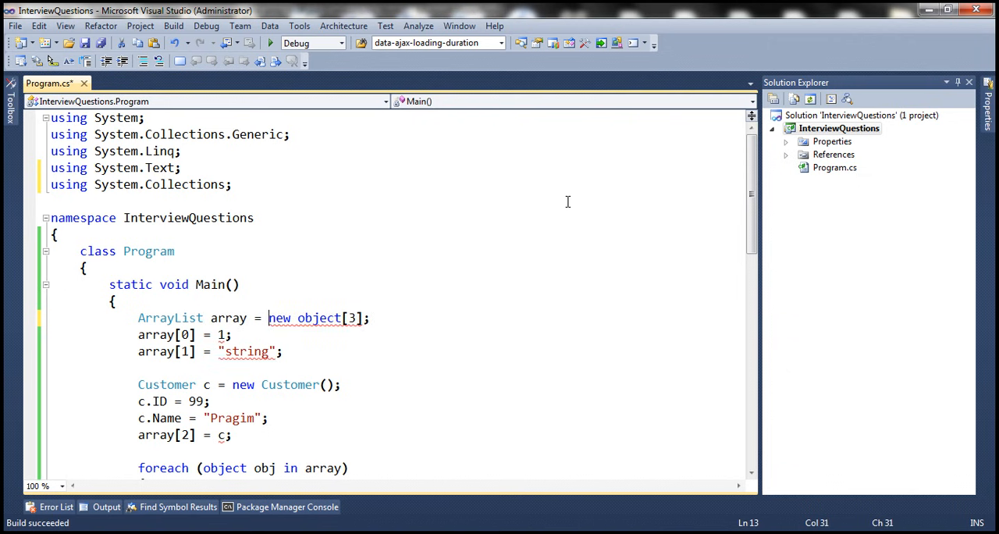
double_click(169, 318)
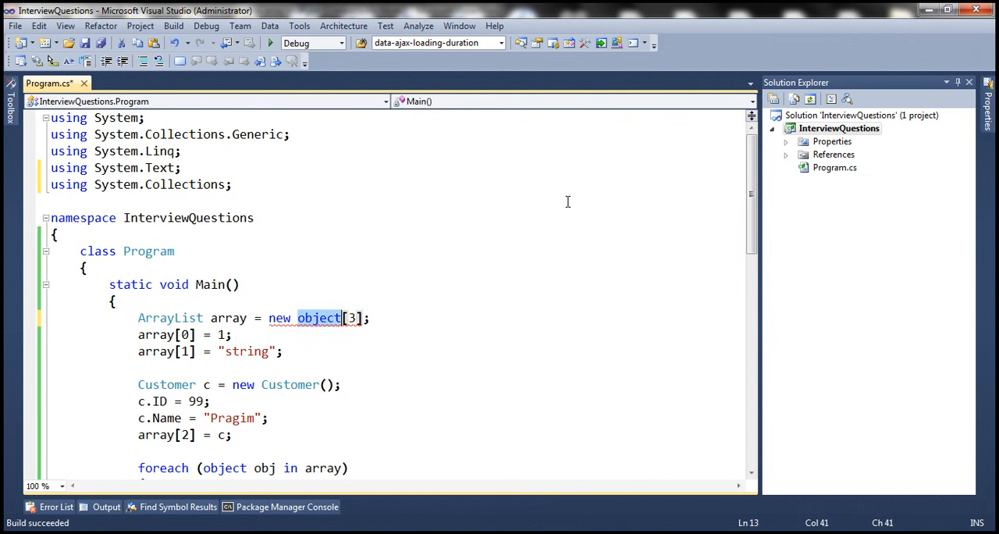
text(ArrayList()
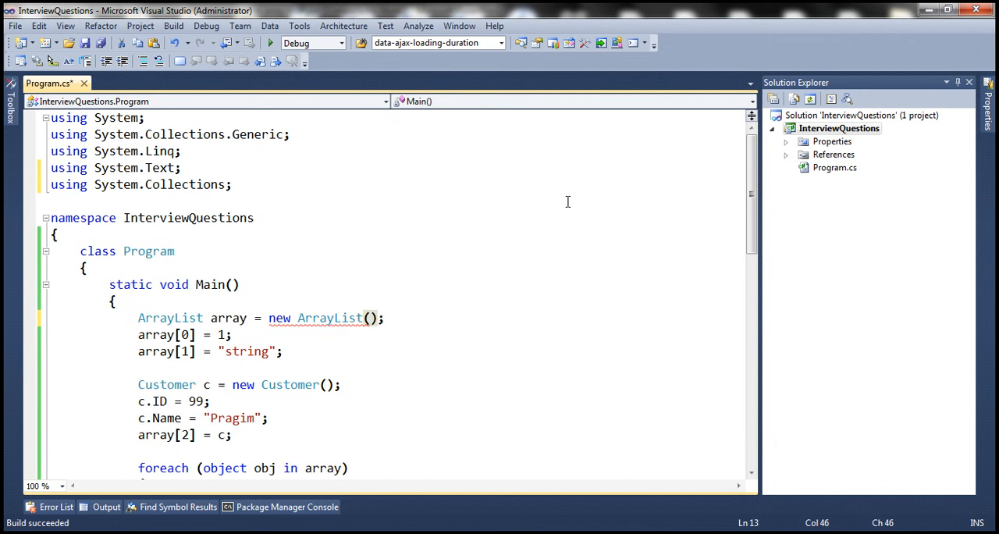
key(ctrl+s)
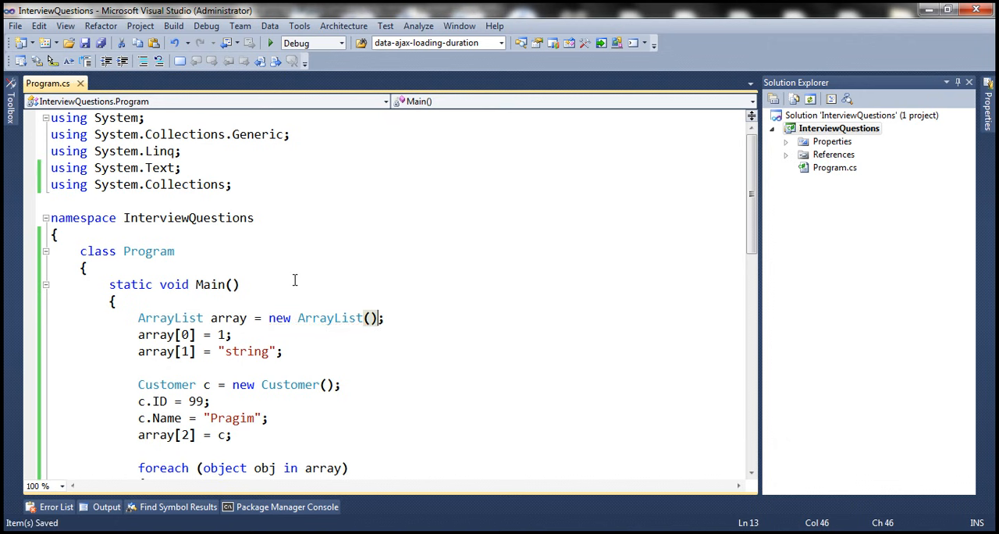
double_click(229, 317)
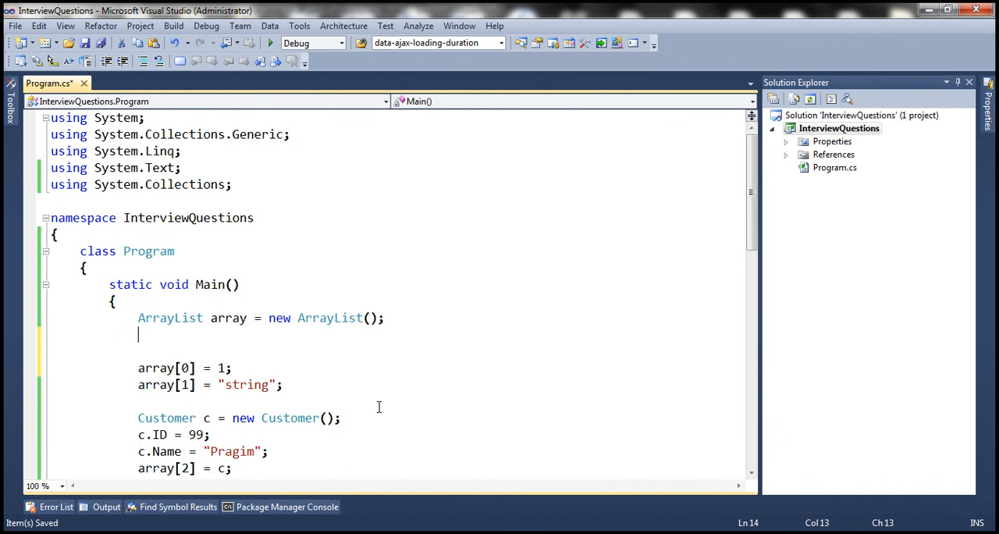
Type array.Add(1), array.Add("string") and array.Add(c), deleting the array[0]–array[2] lines, then save.
text(array.Add()
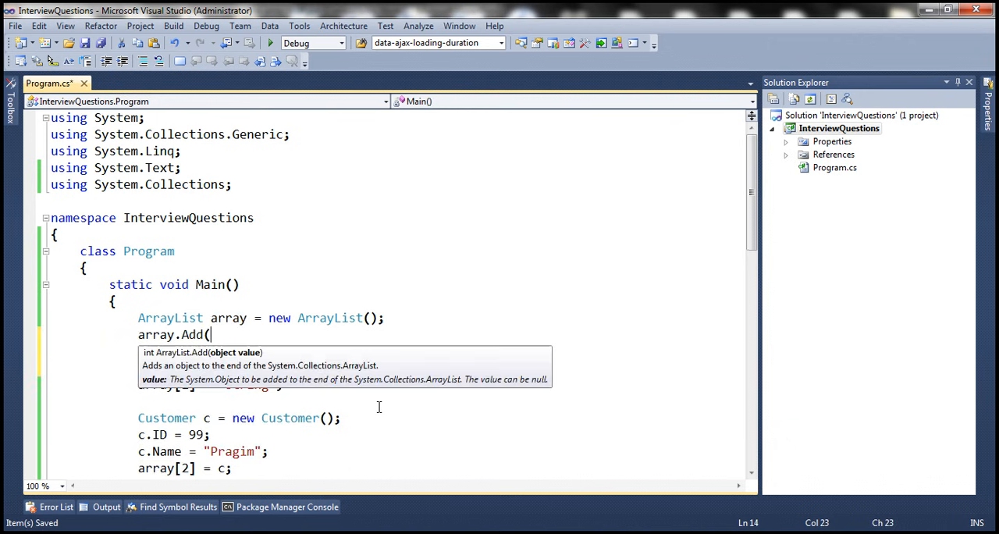
text(1)
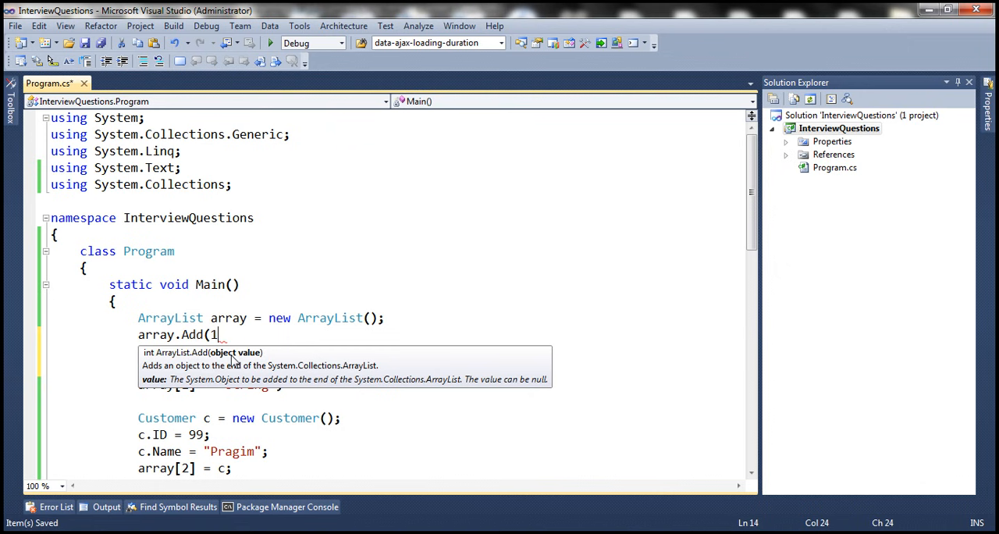
mouse_move(306, 367)
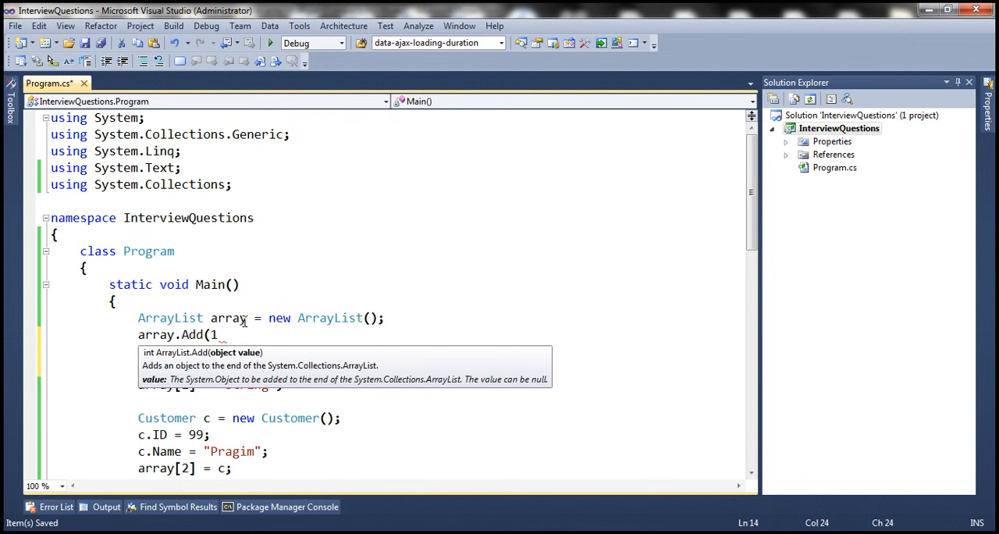
text();)
click(443, 351)
text(array.Add(");)
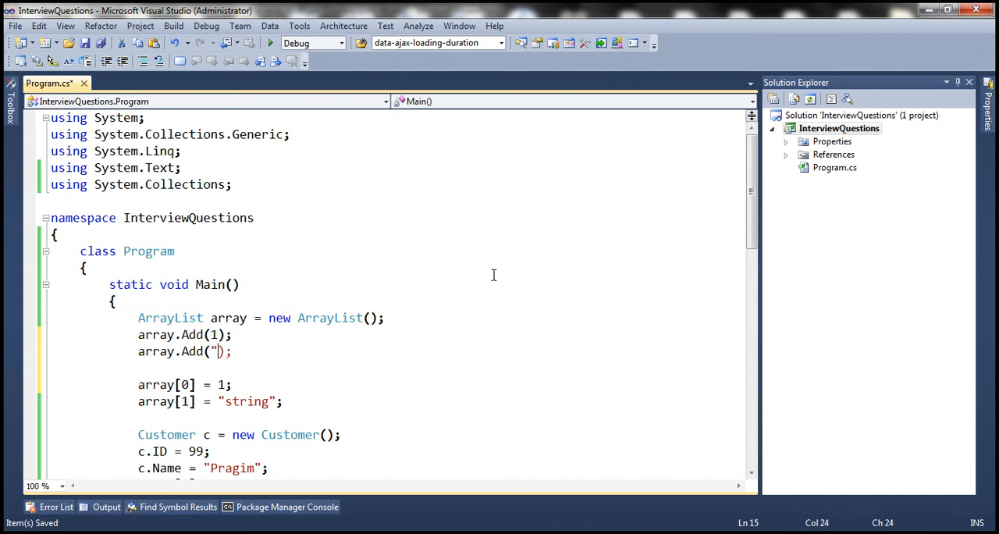
text(string)
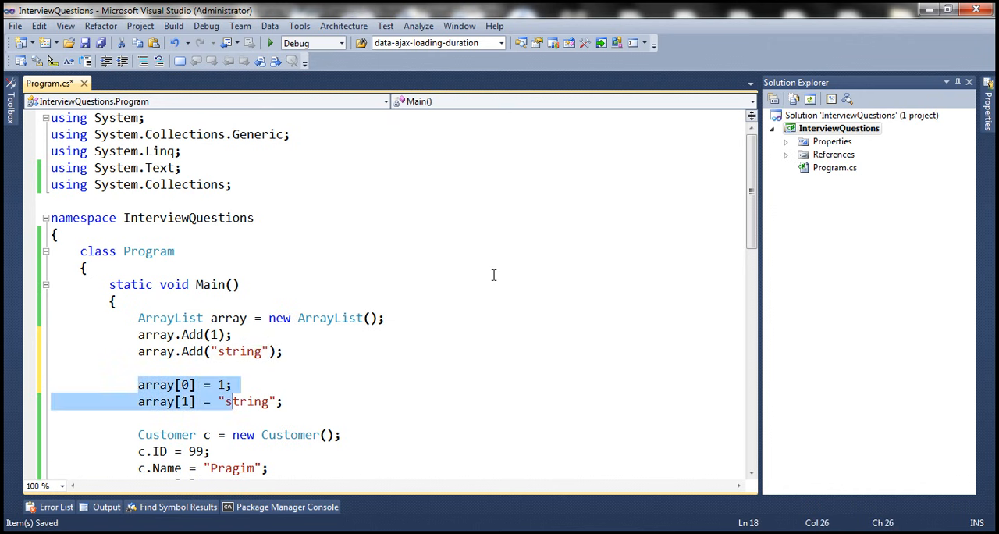
key(Delete)
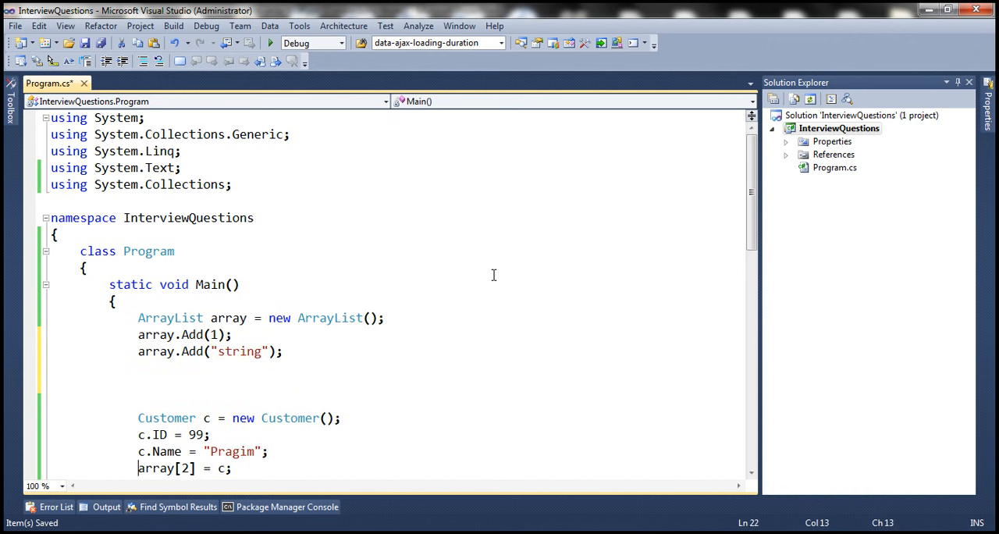
scroll(down, 3)
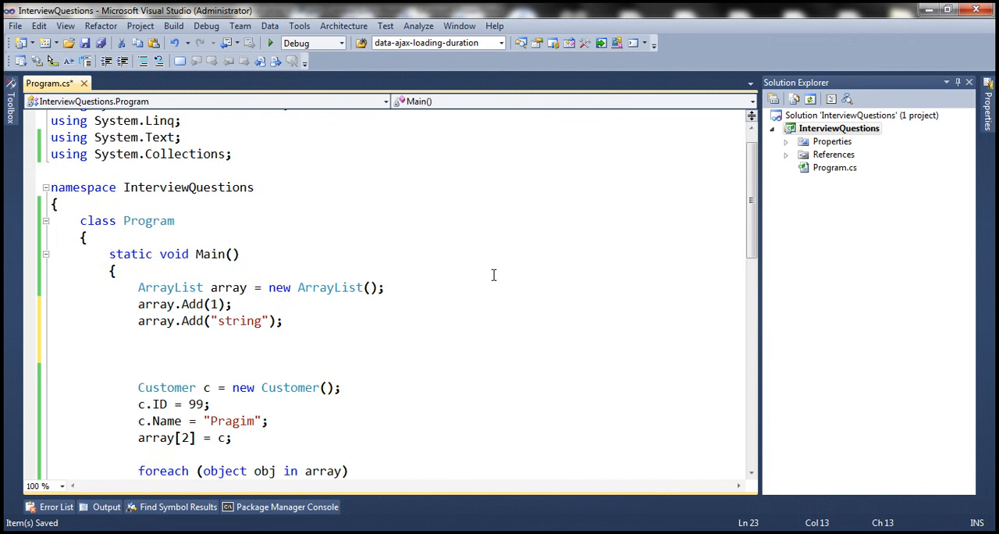
text(array)
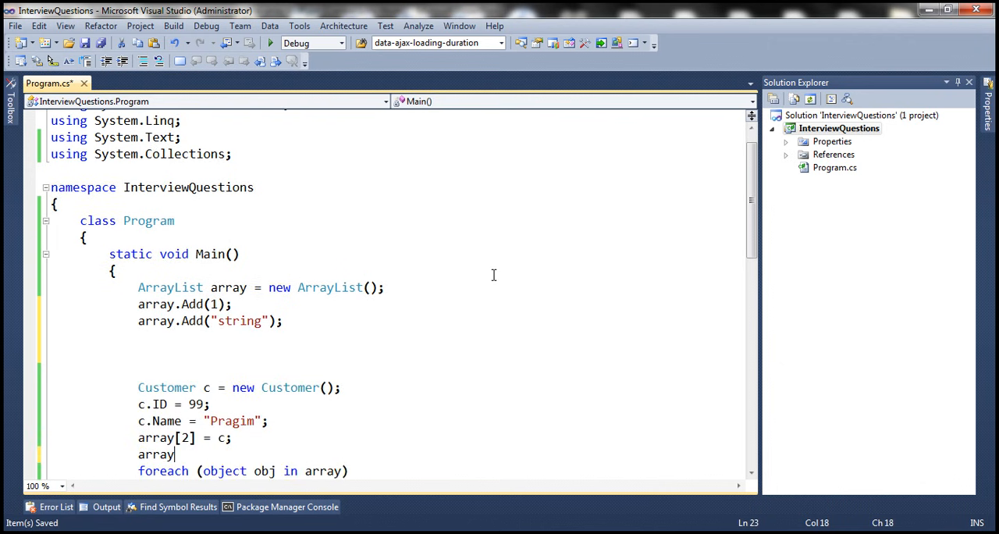
text(.Add(c);)
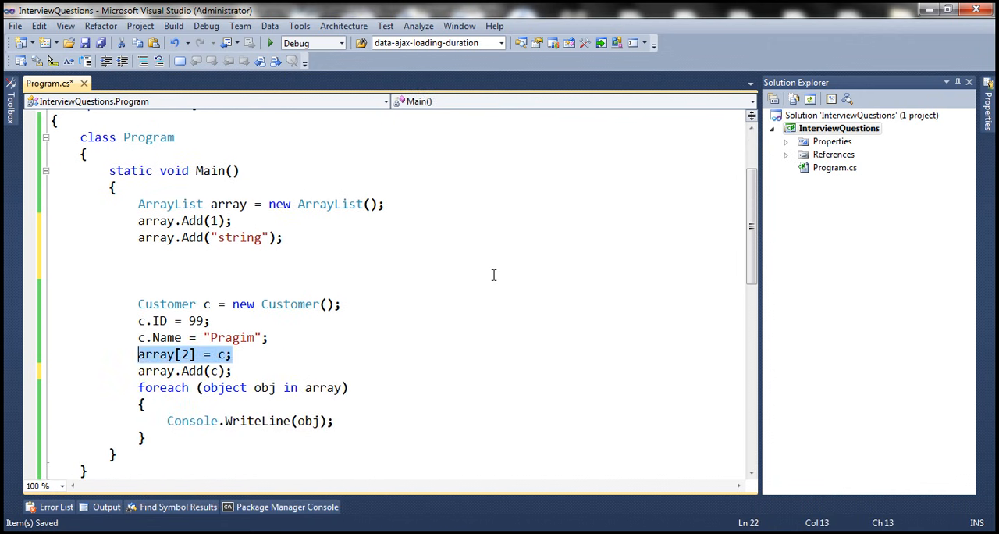
key(Delete)
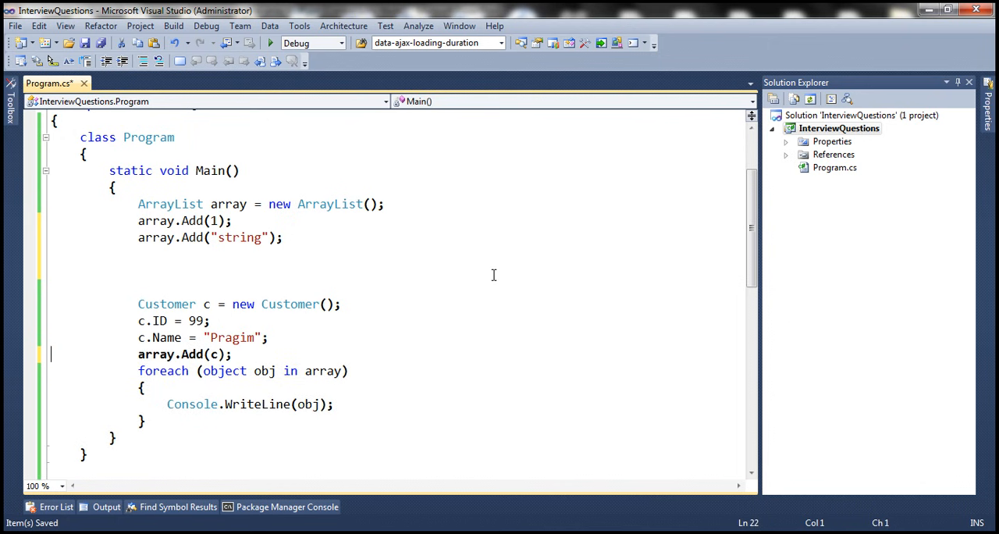
key(enter)
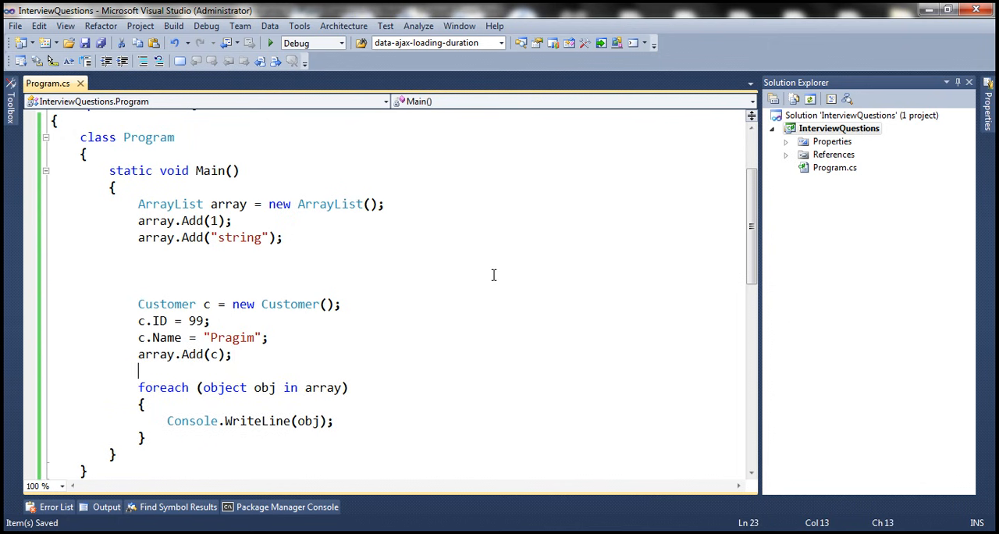